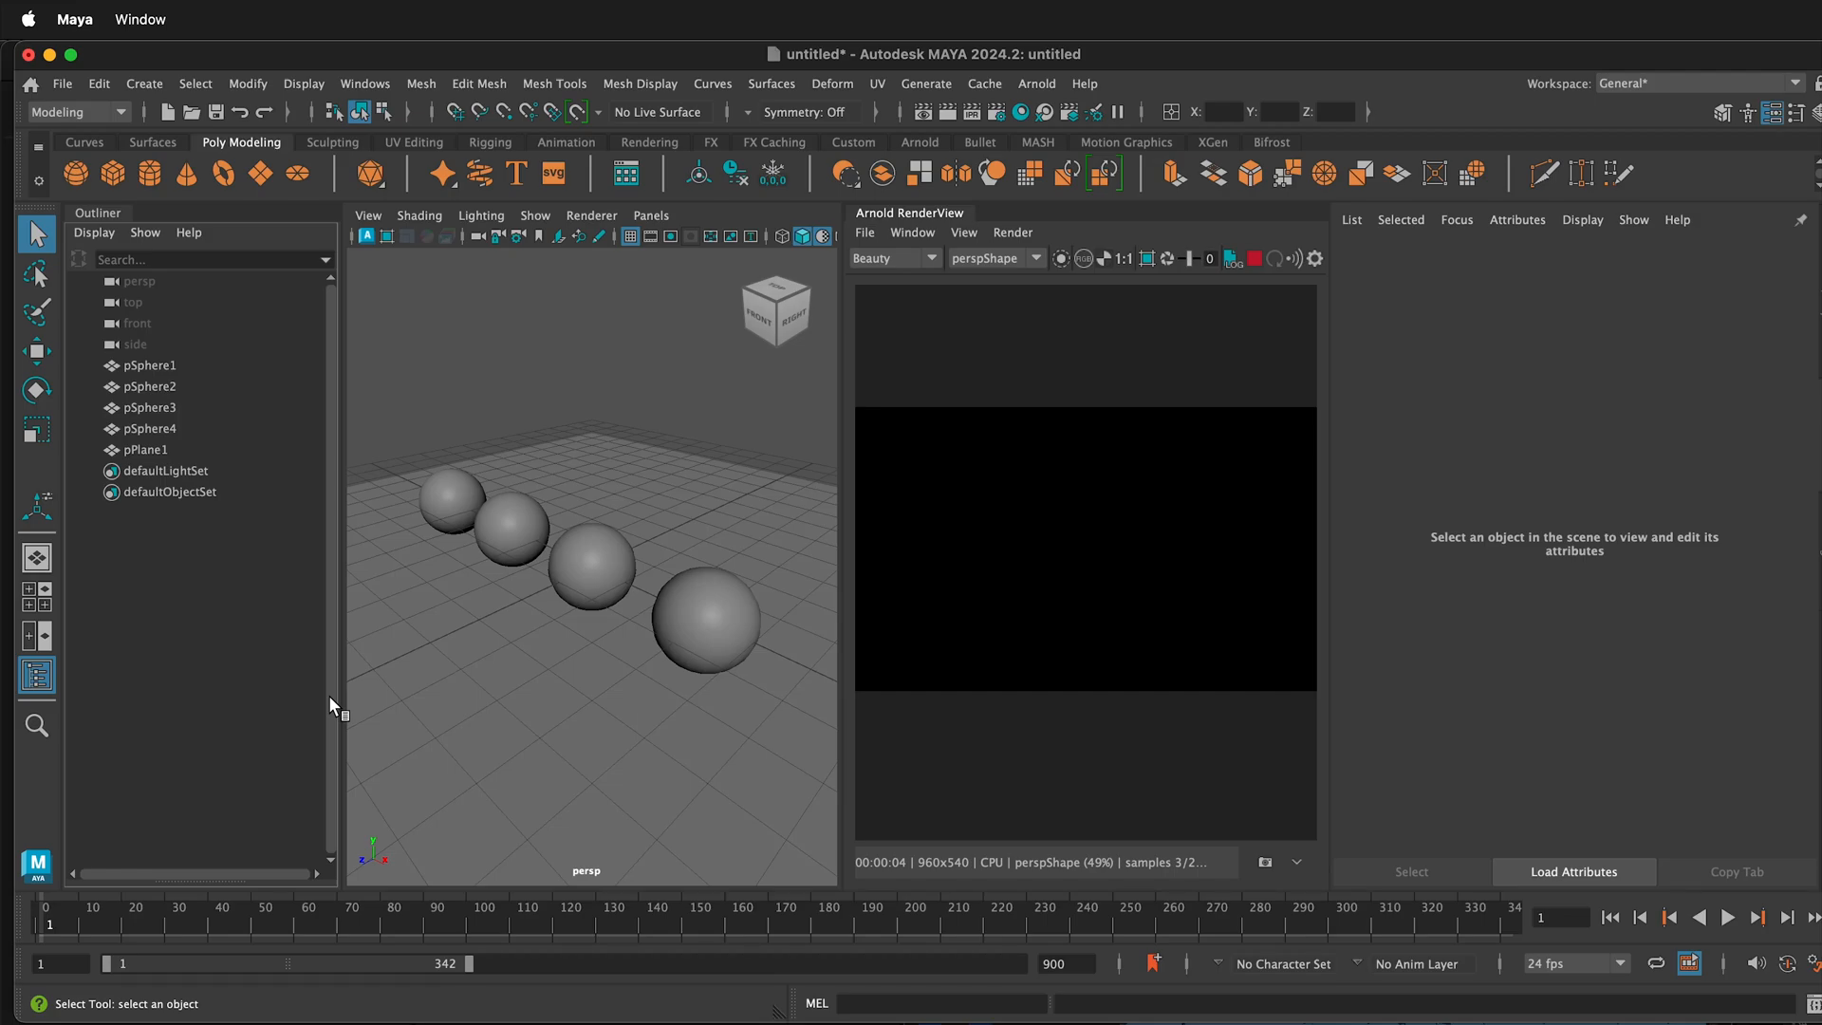
pyautogui.moveTo(451, 505)
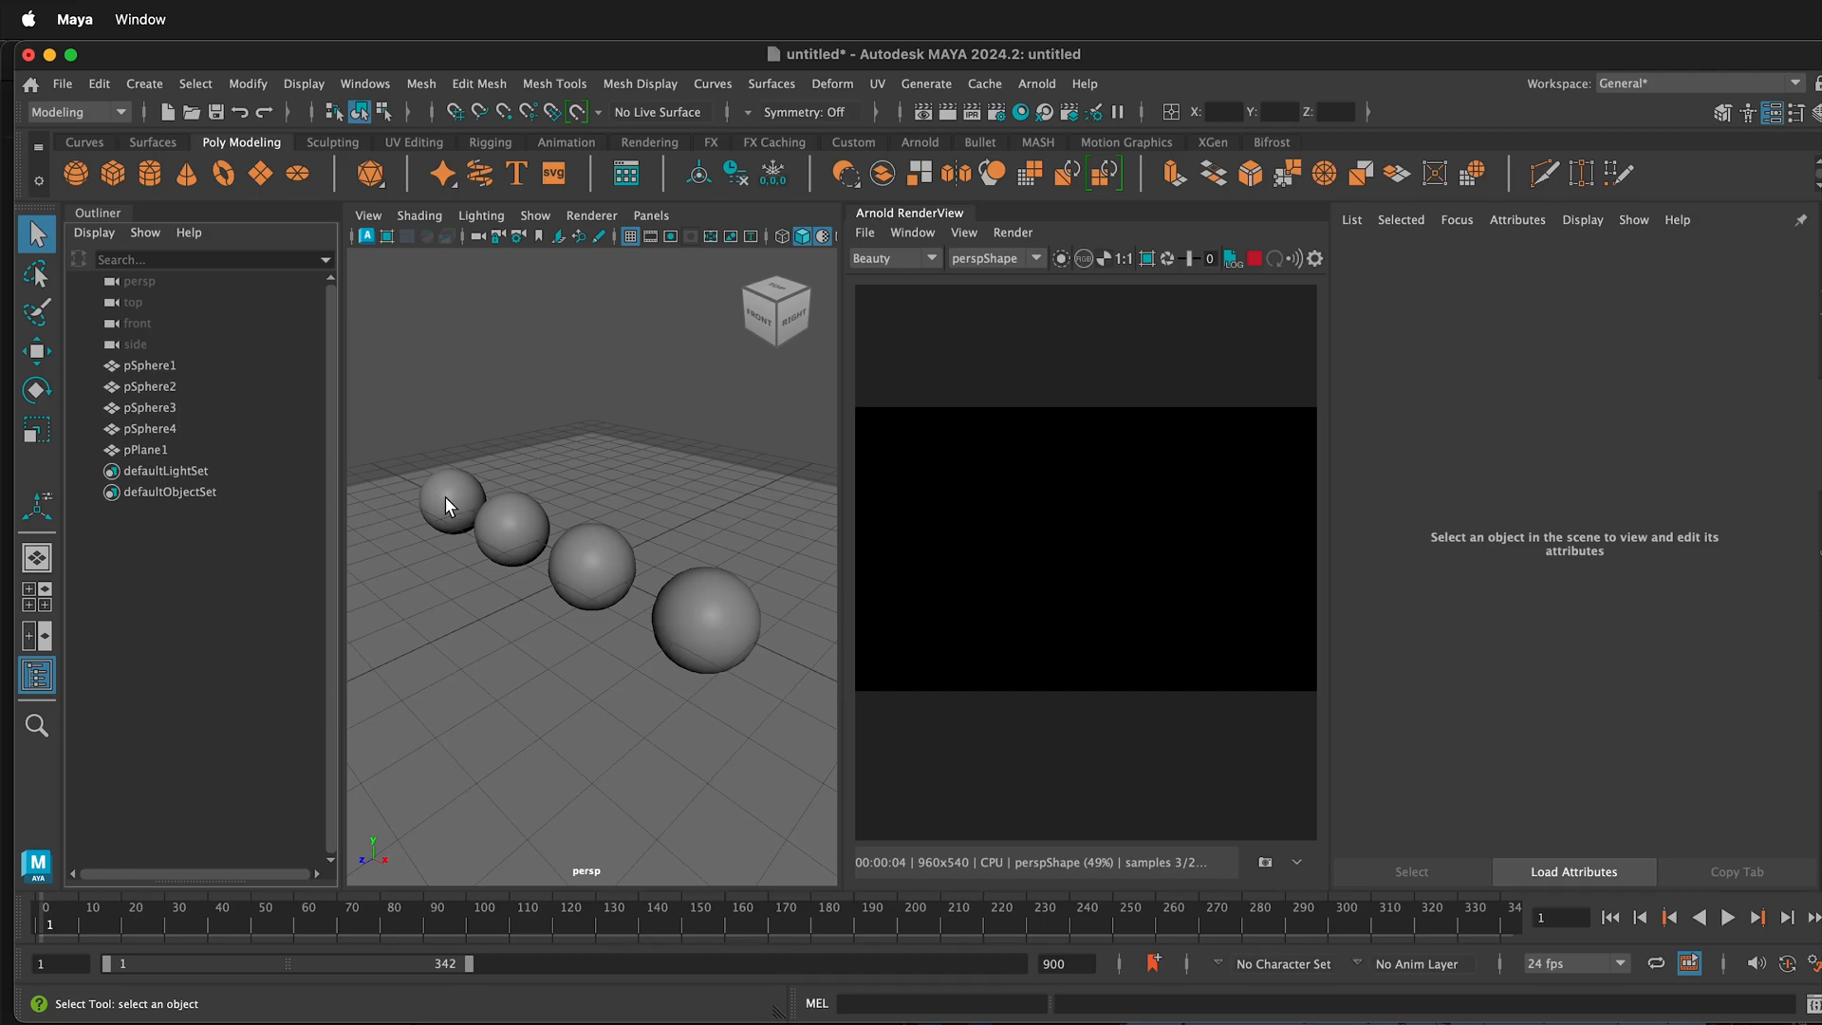
pyautogui.moveTo(517, 516)
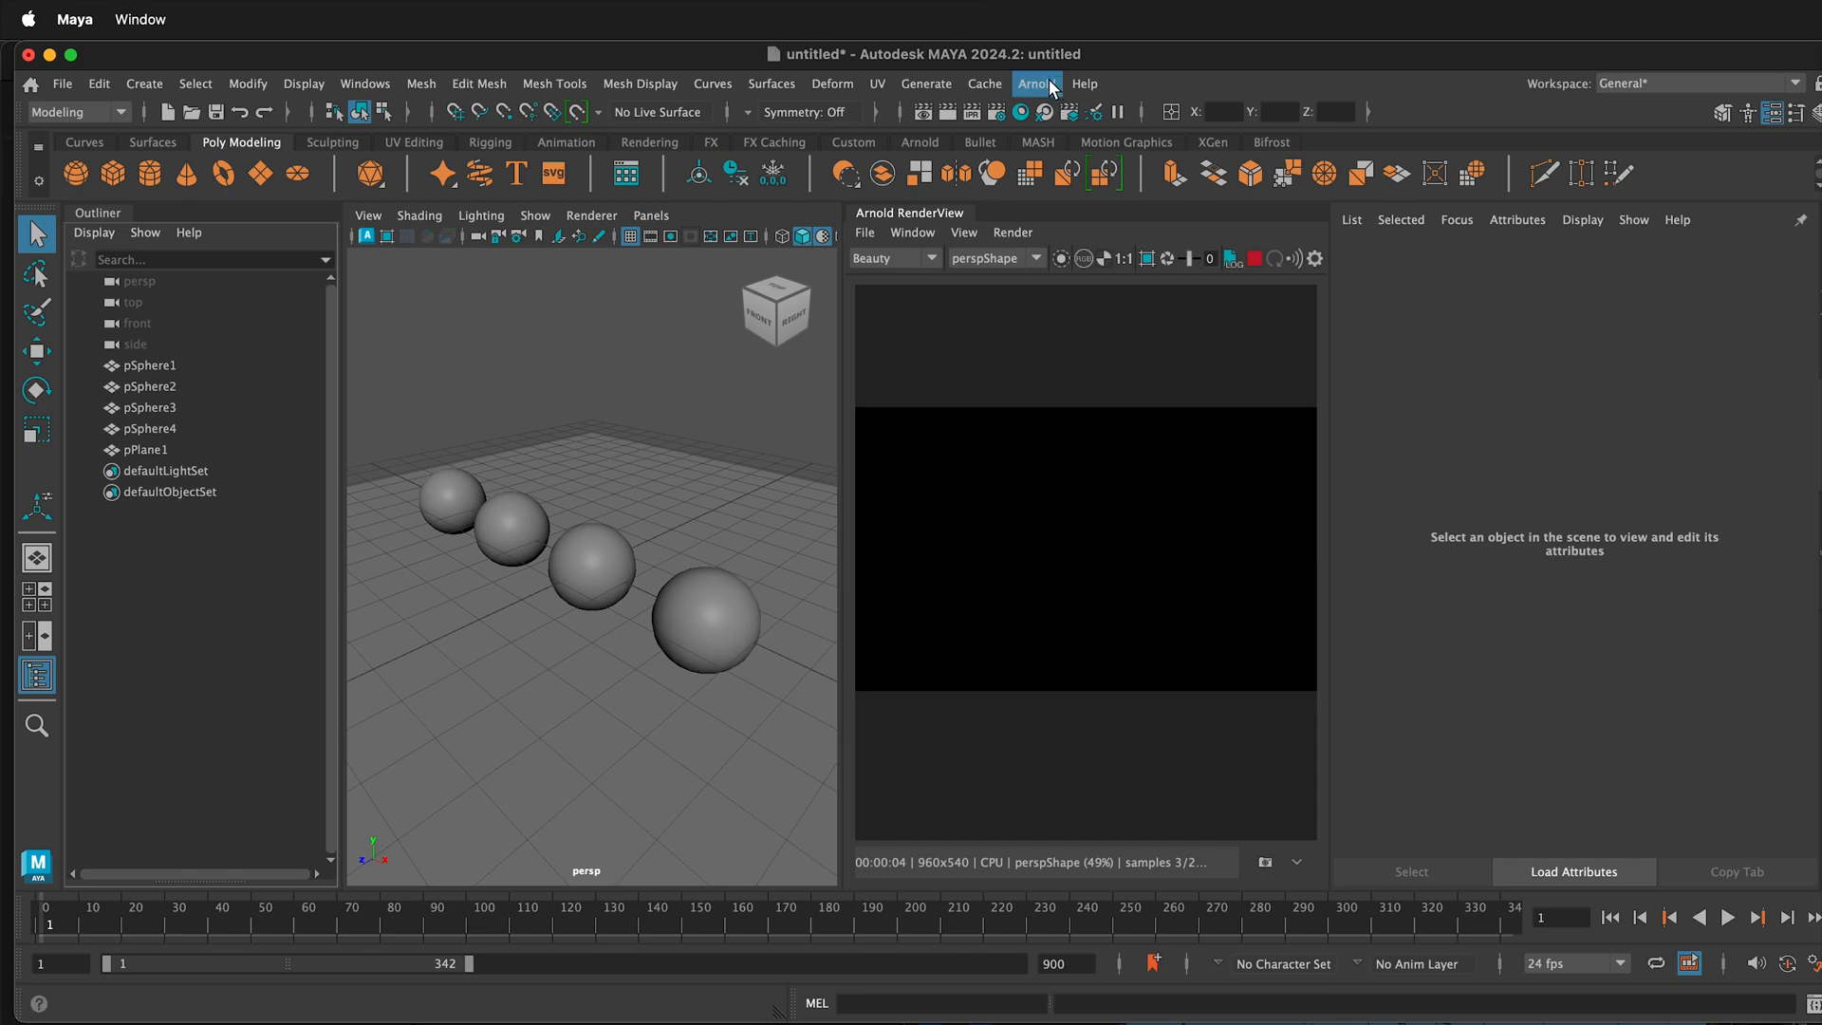
pyautogui.moveTo(927, 148)
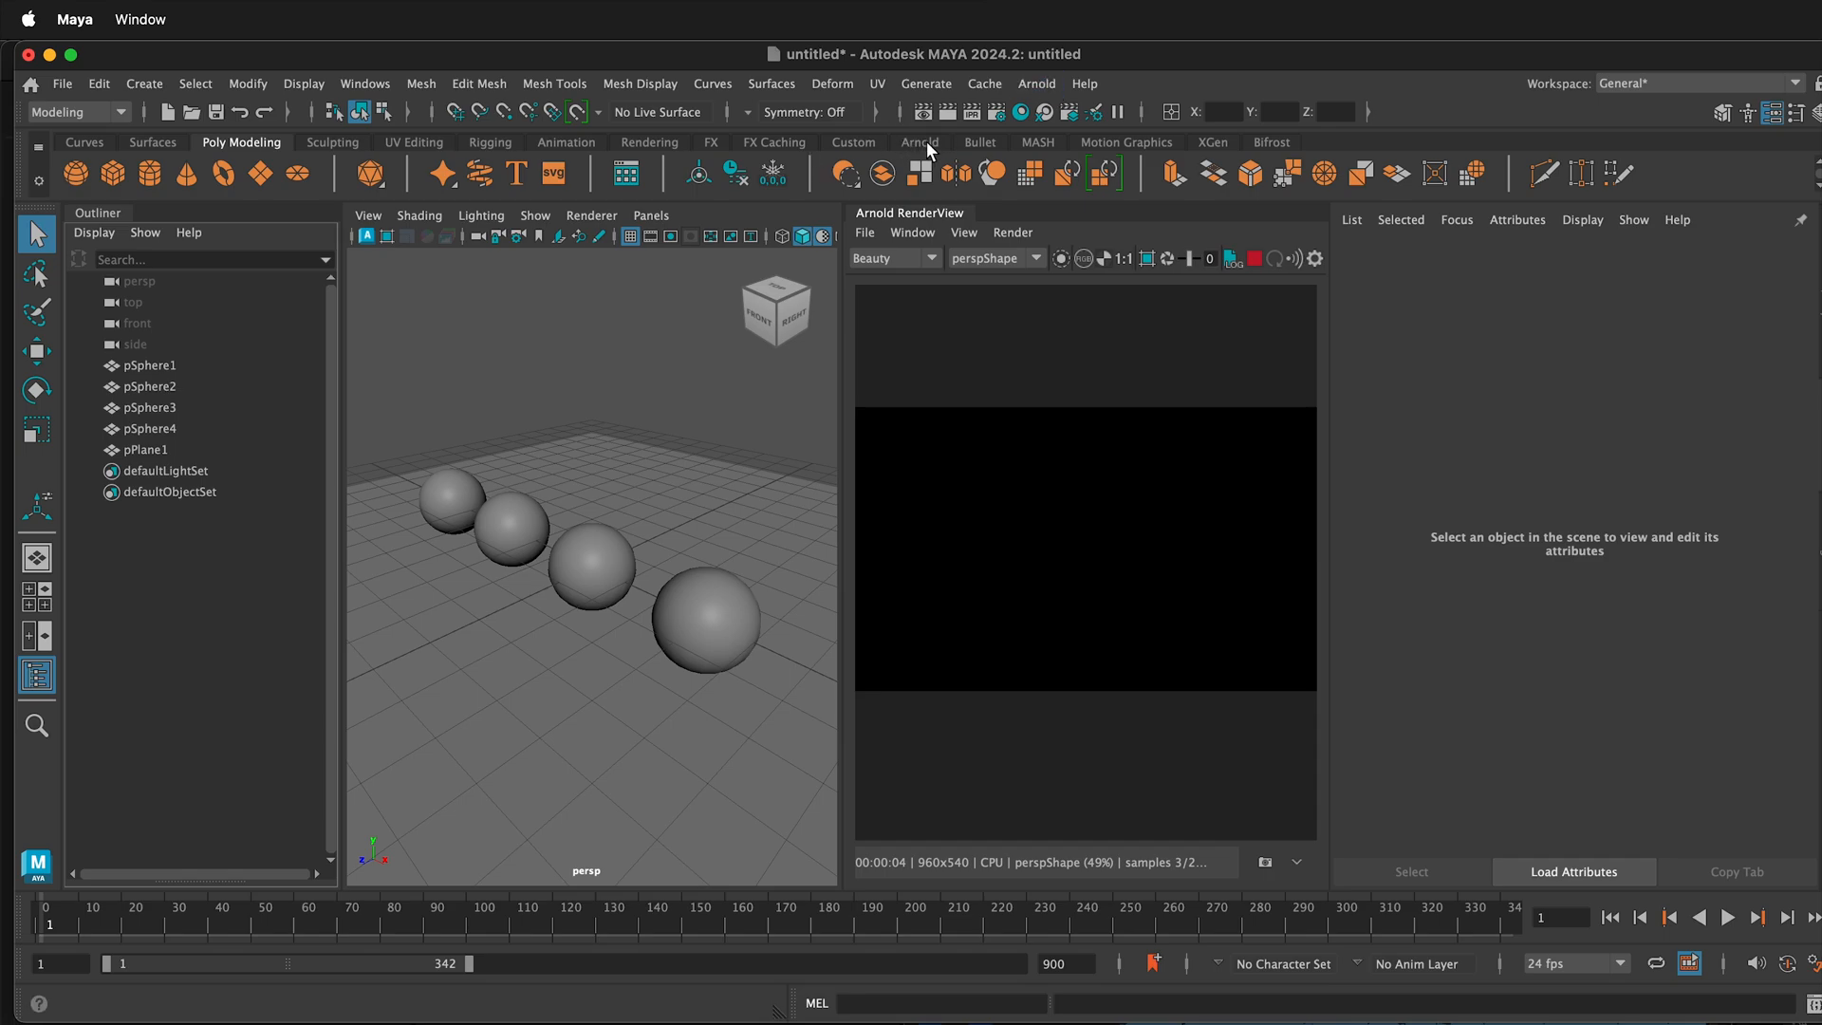
# Step: Create an Arnold skydome light and show its aiSkyDomeLightShape1 attributes
pyautogui.click(186, 173)
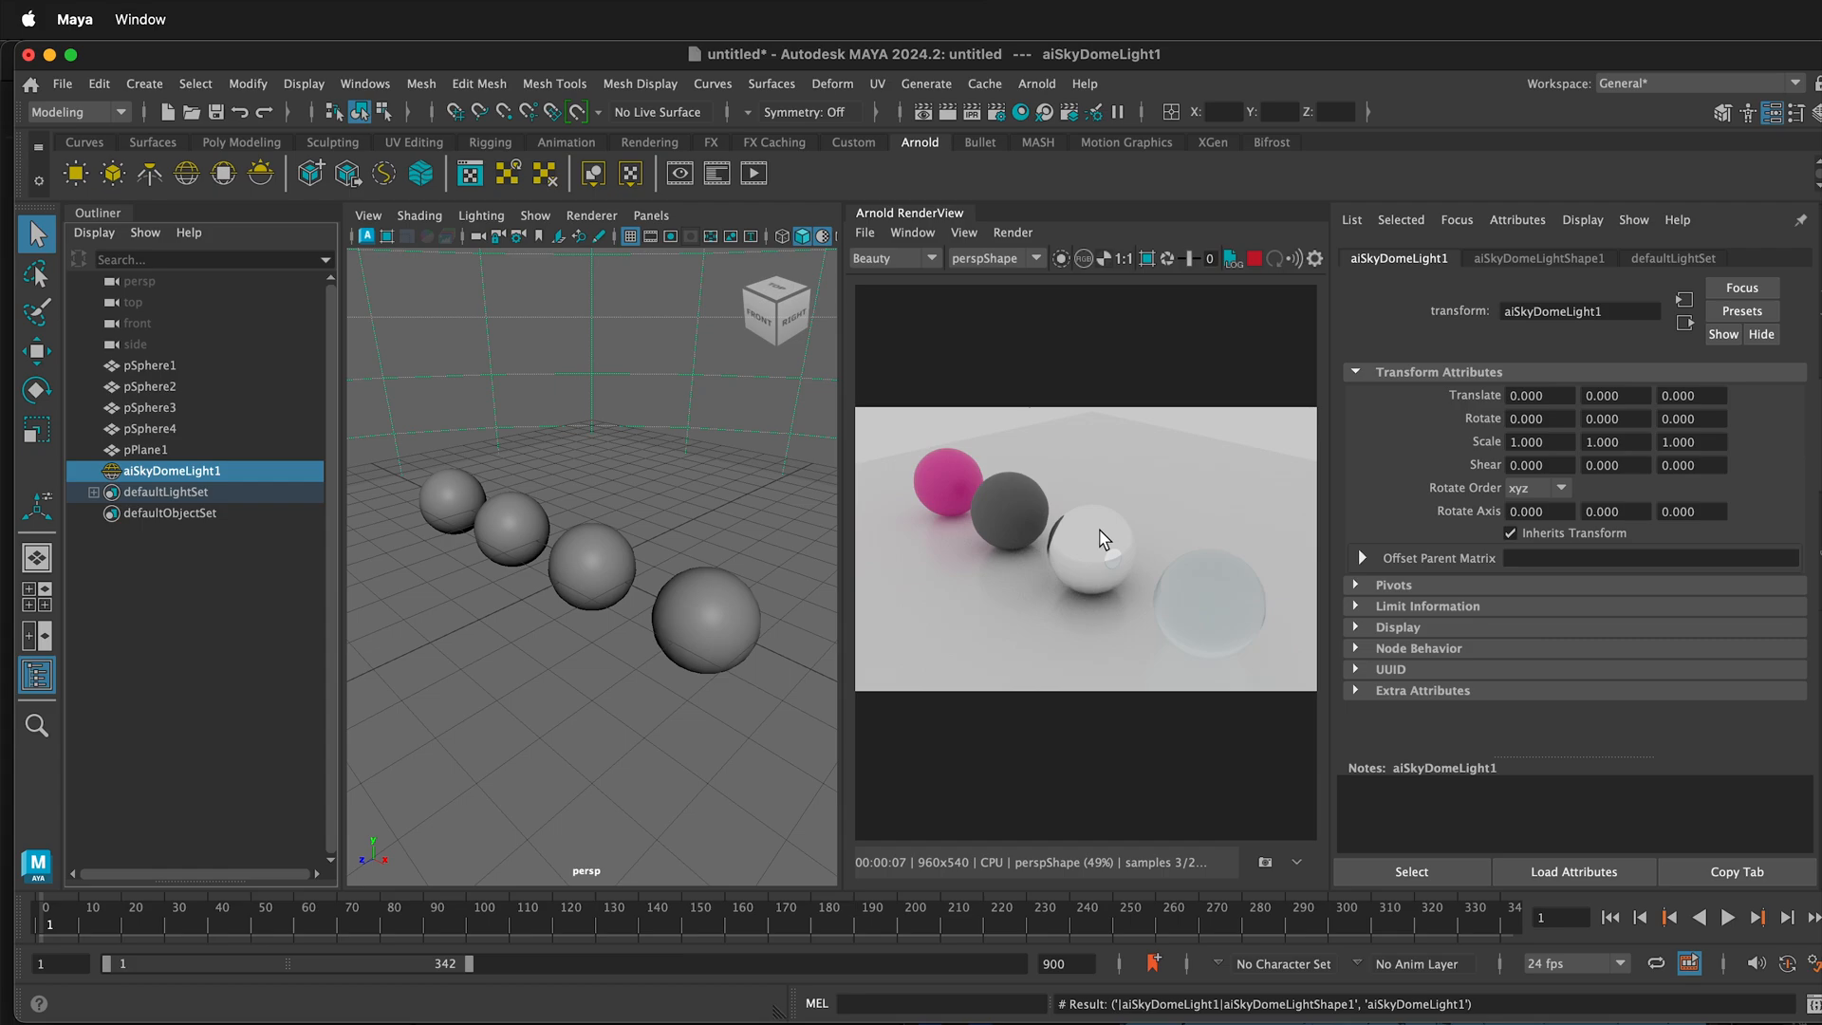
pyautogui.moveTo(1115, 556)
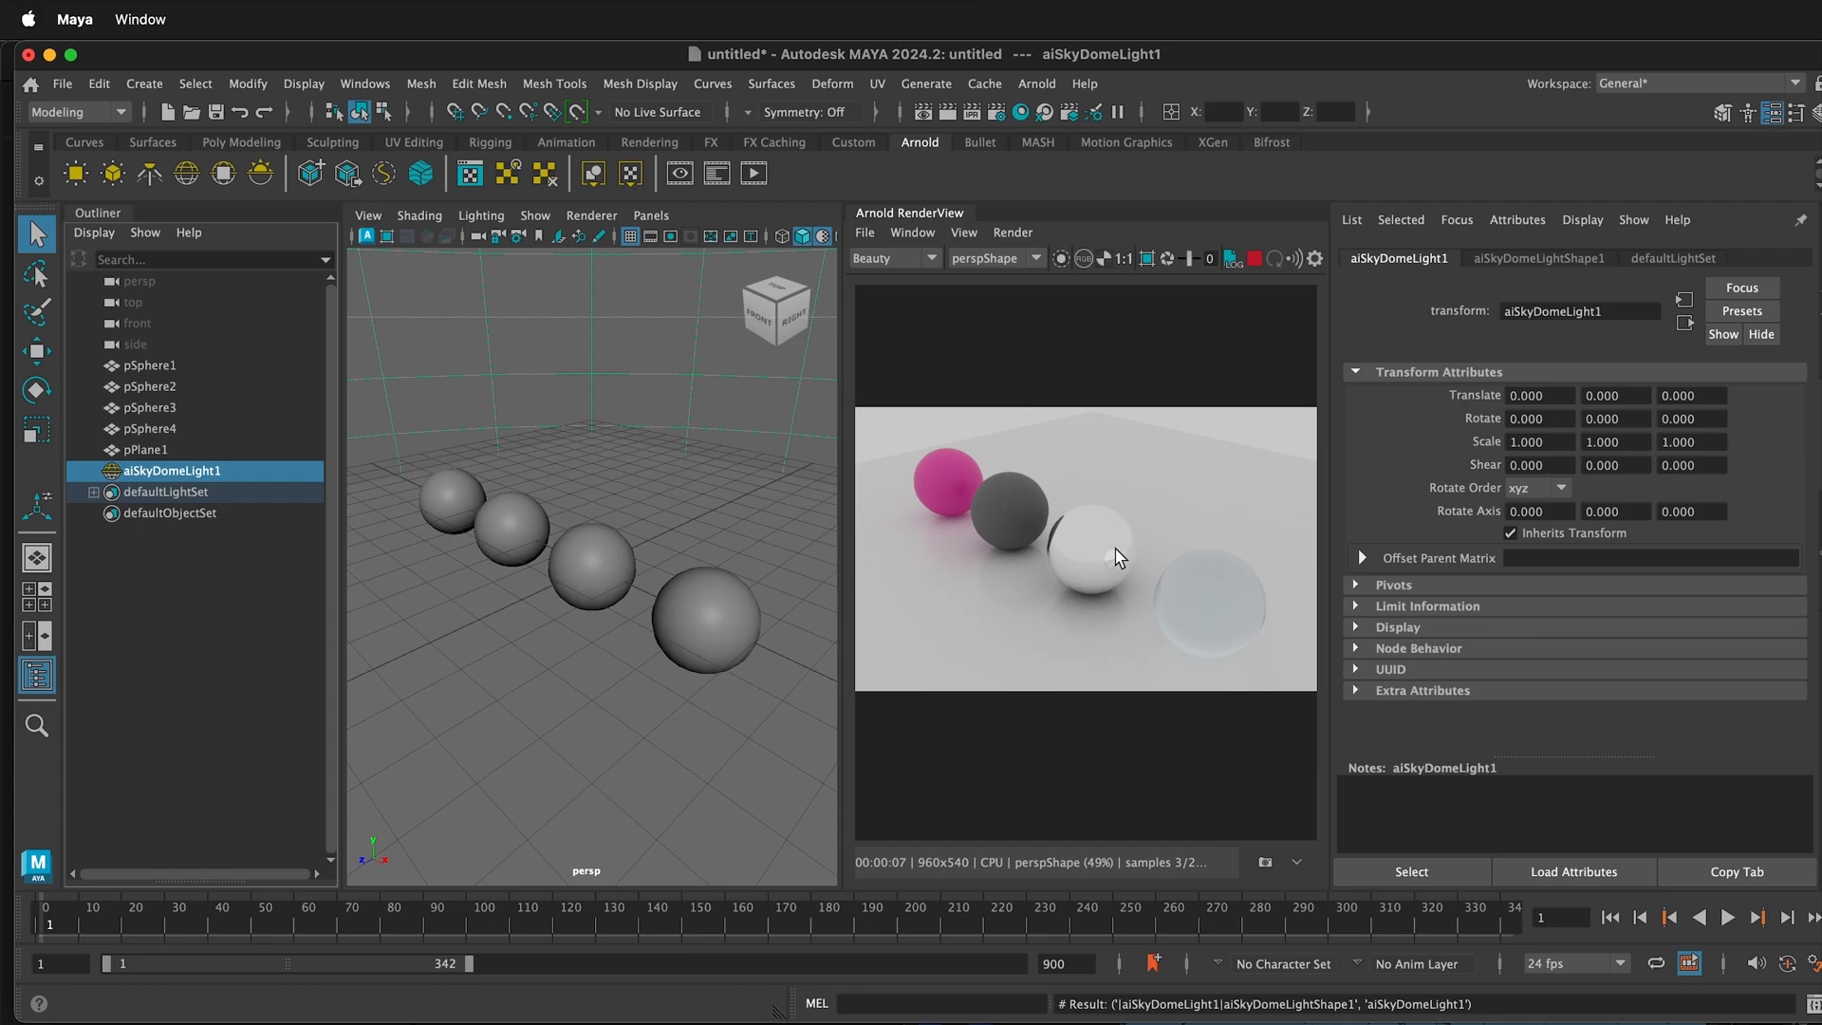
pyautogui.moveTo(1135, 497)
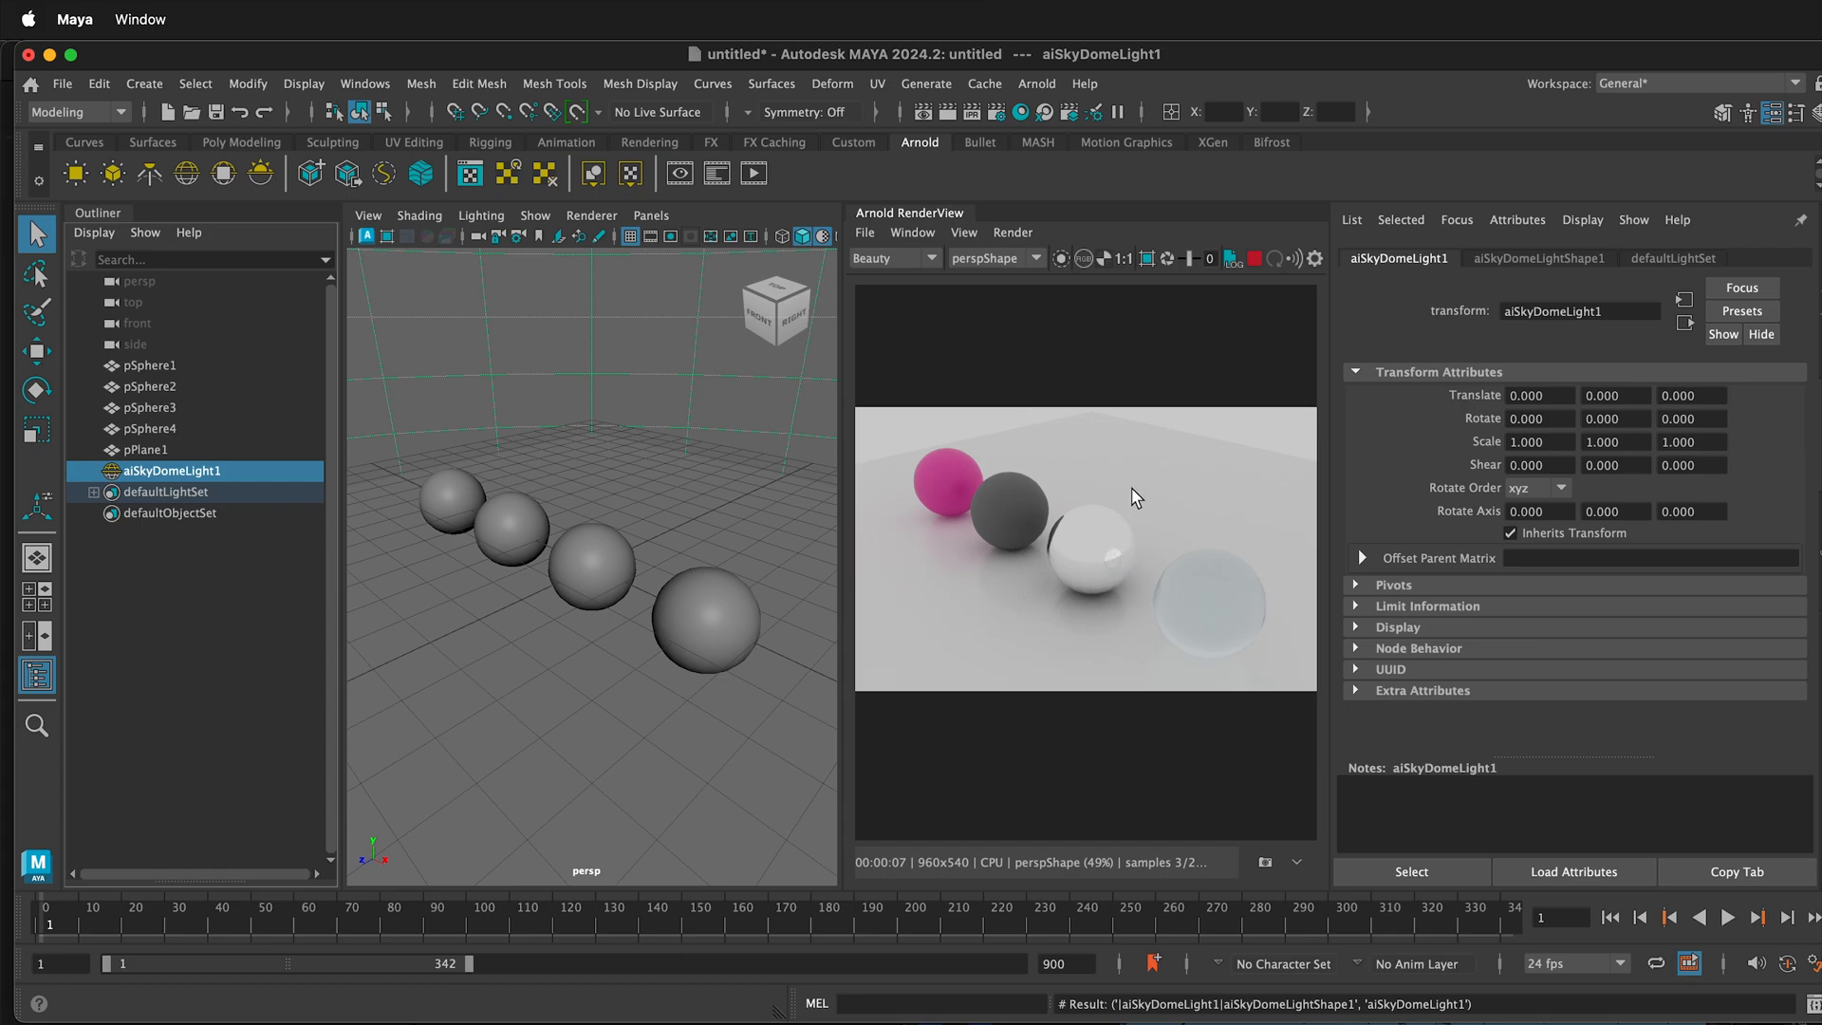
pyautogui.moveTo(102, 493)
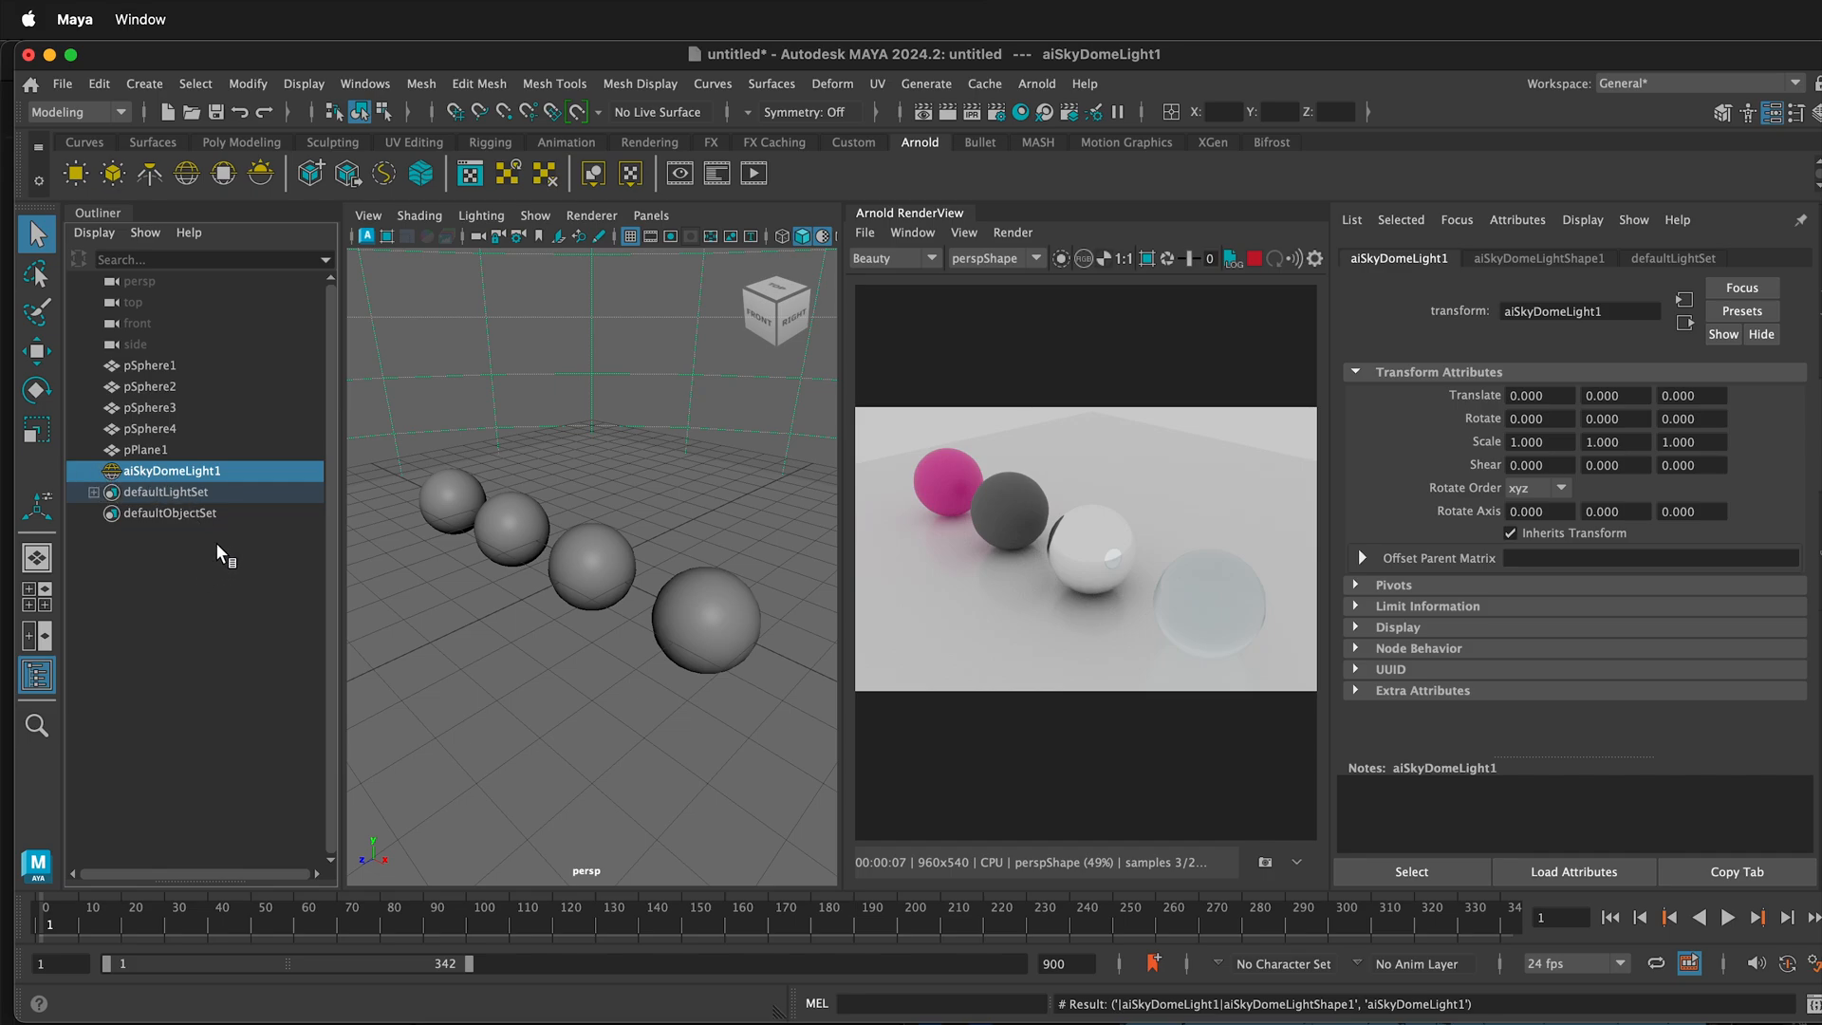
pyautogui.moveTo(1577, 241)
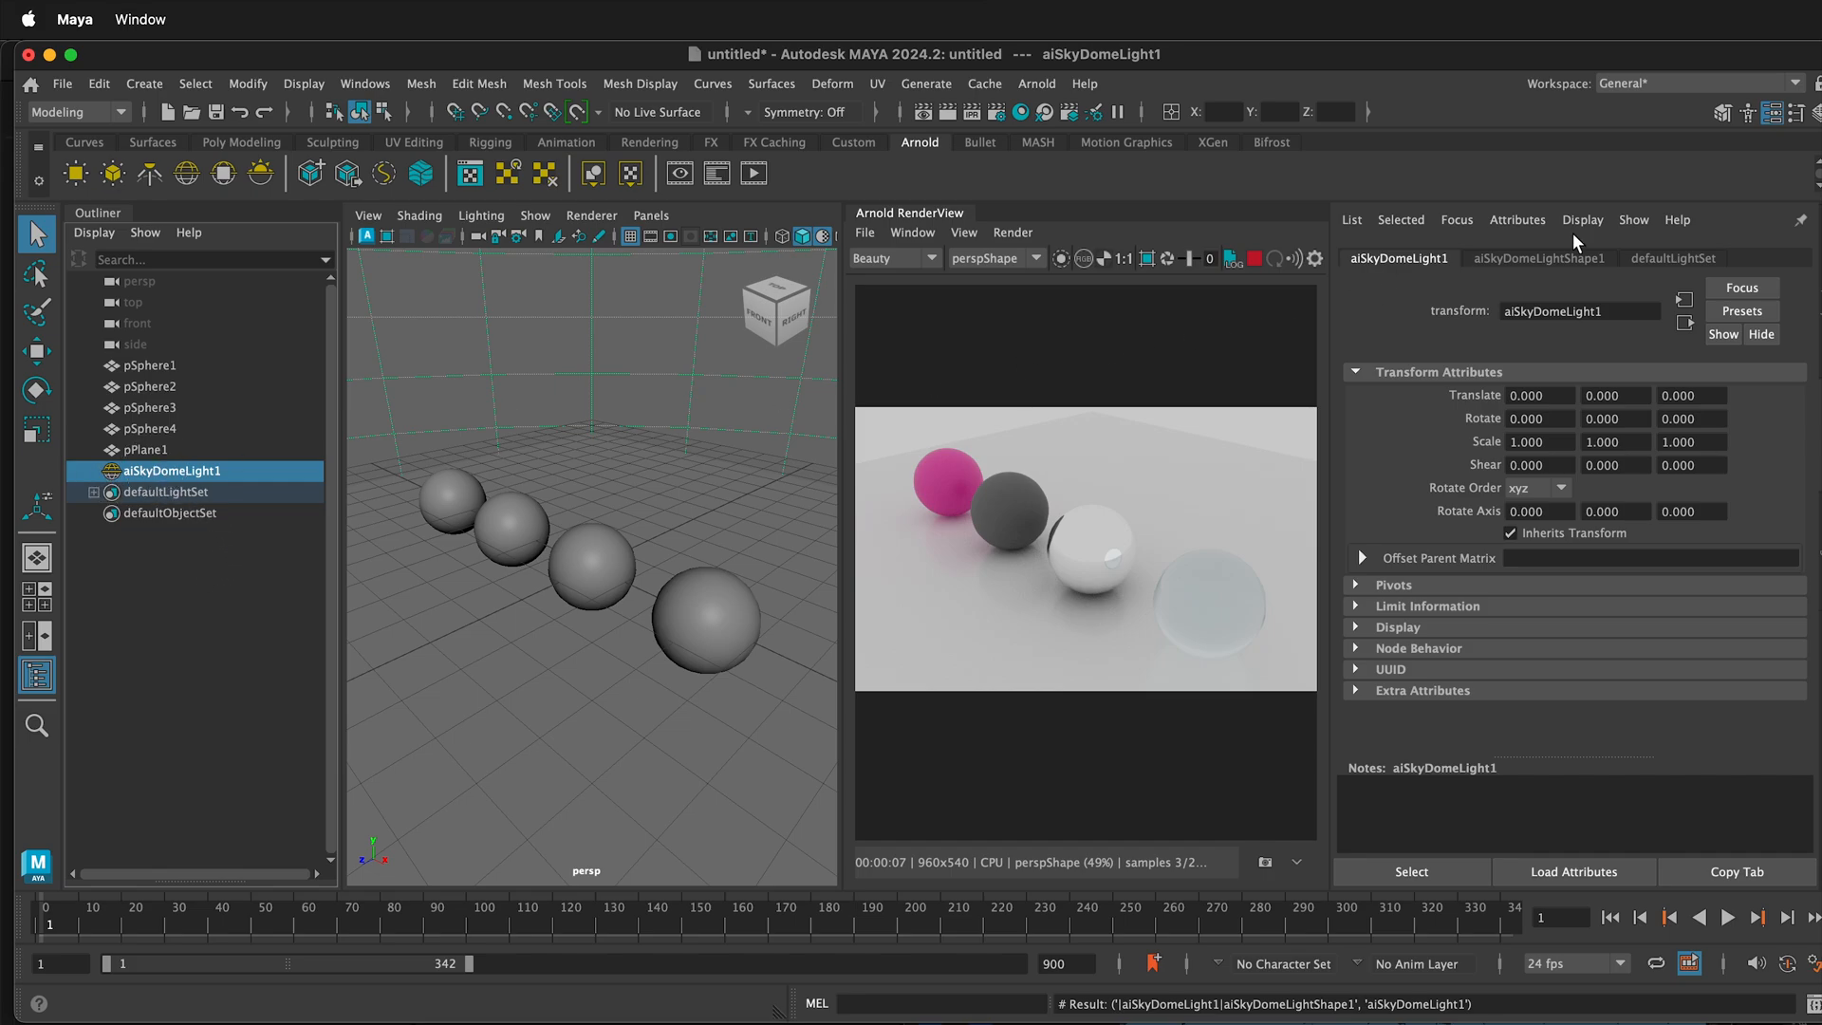
pyautogui.click(1537, 258)
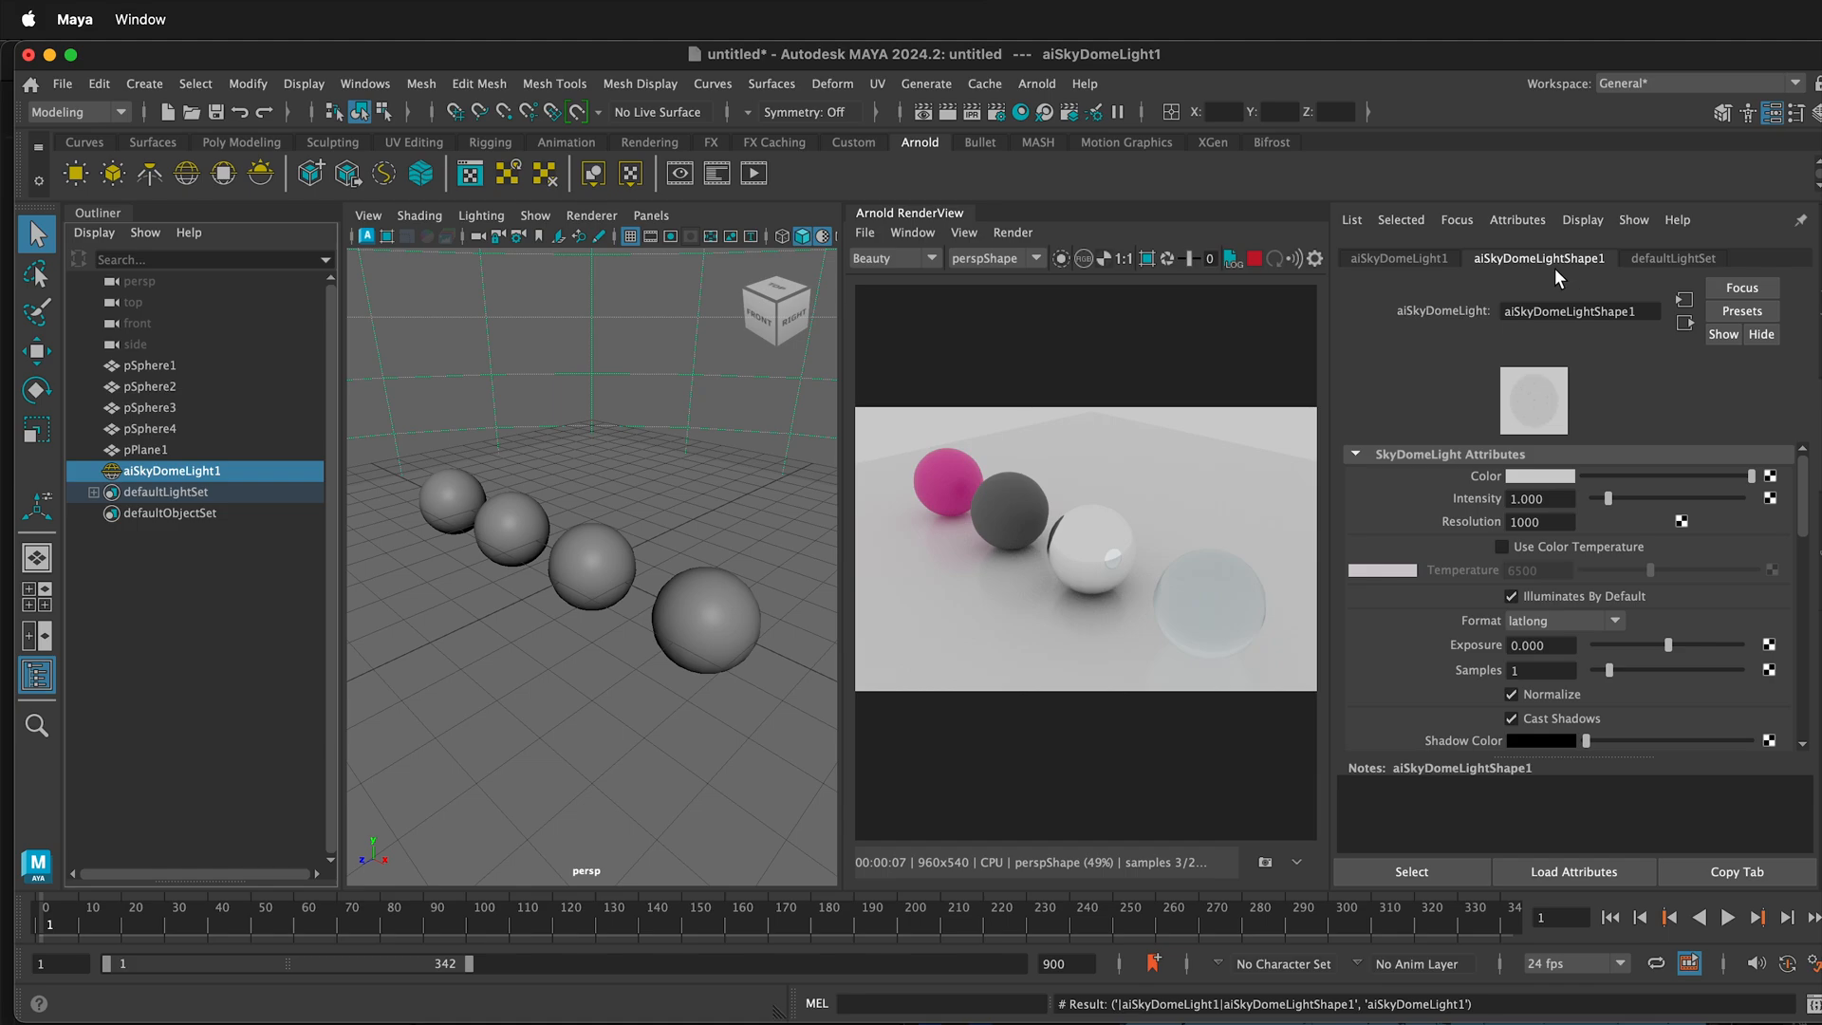
pyautogui.moveTo(1753, 146)
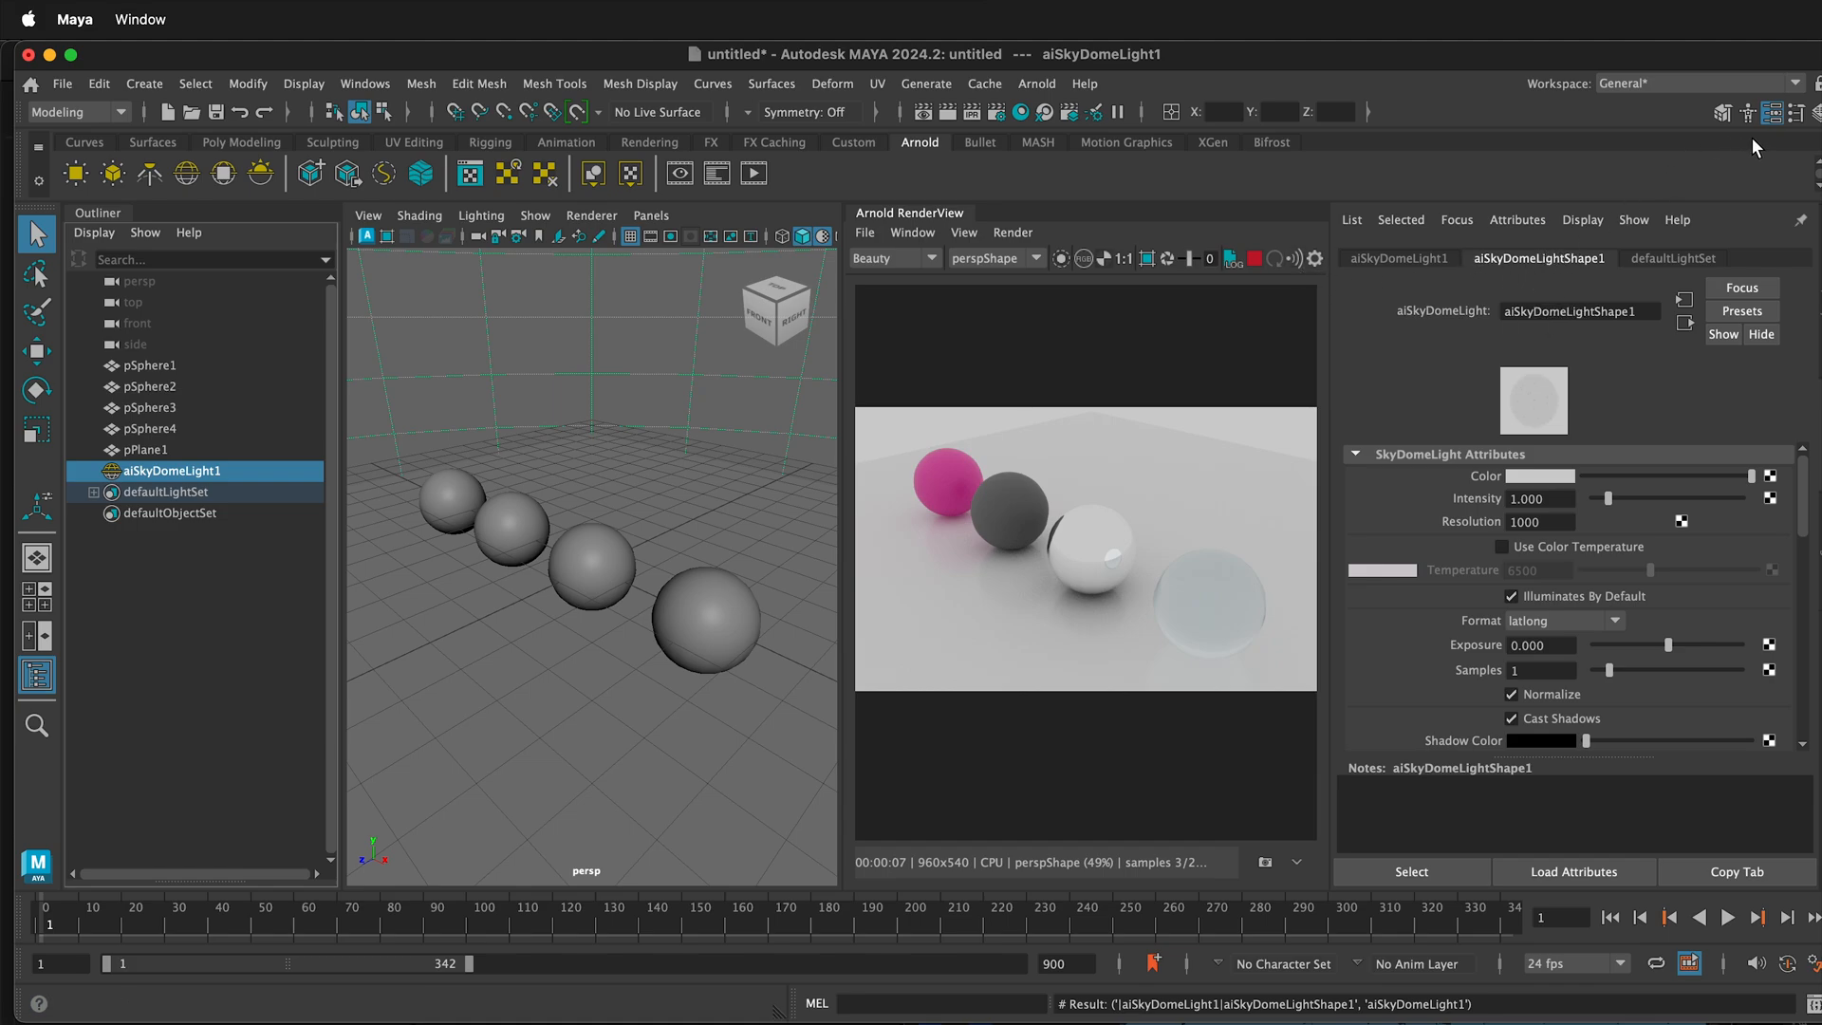
pyautogui.moveTo(1364, 541)
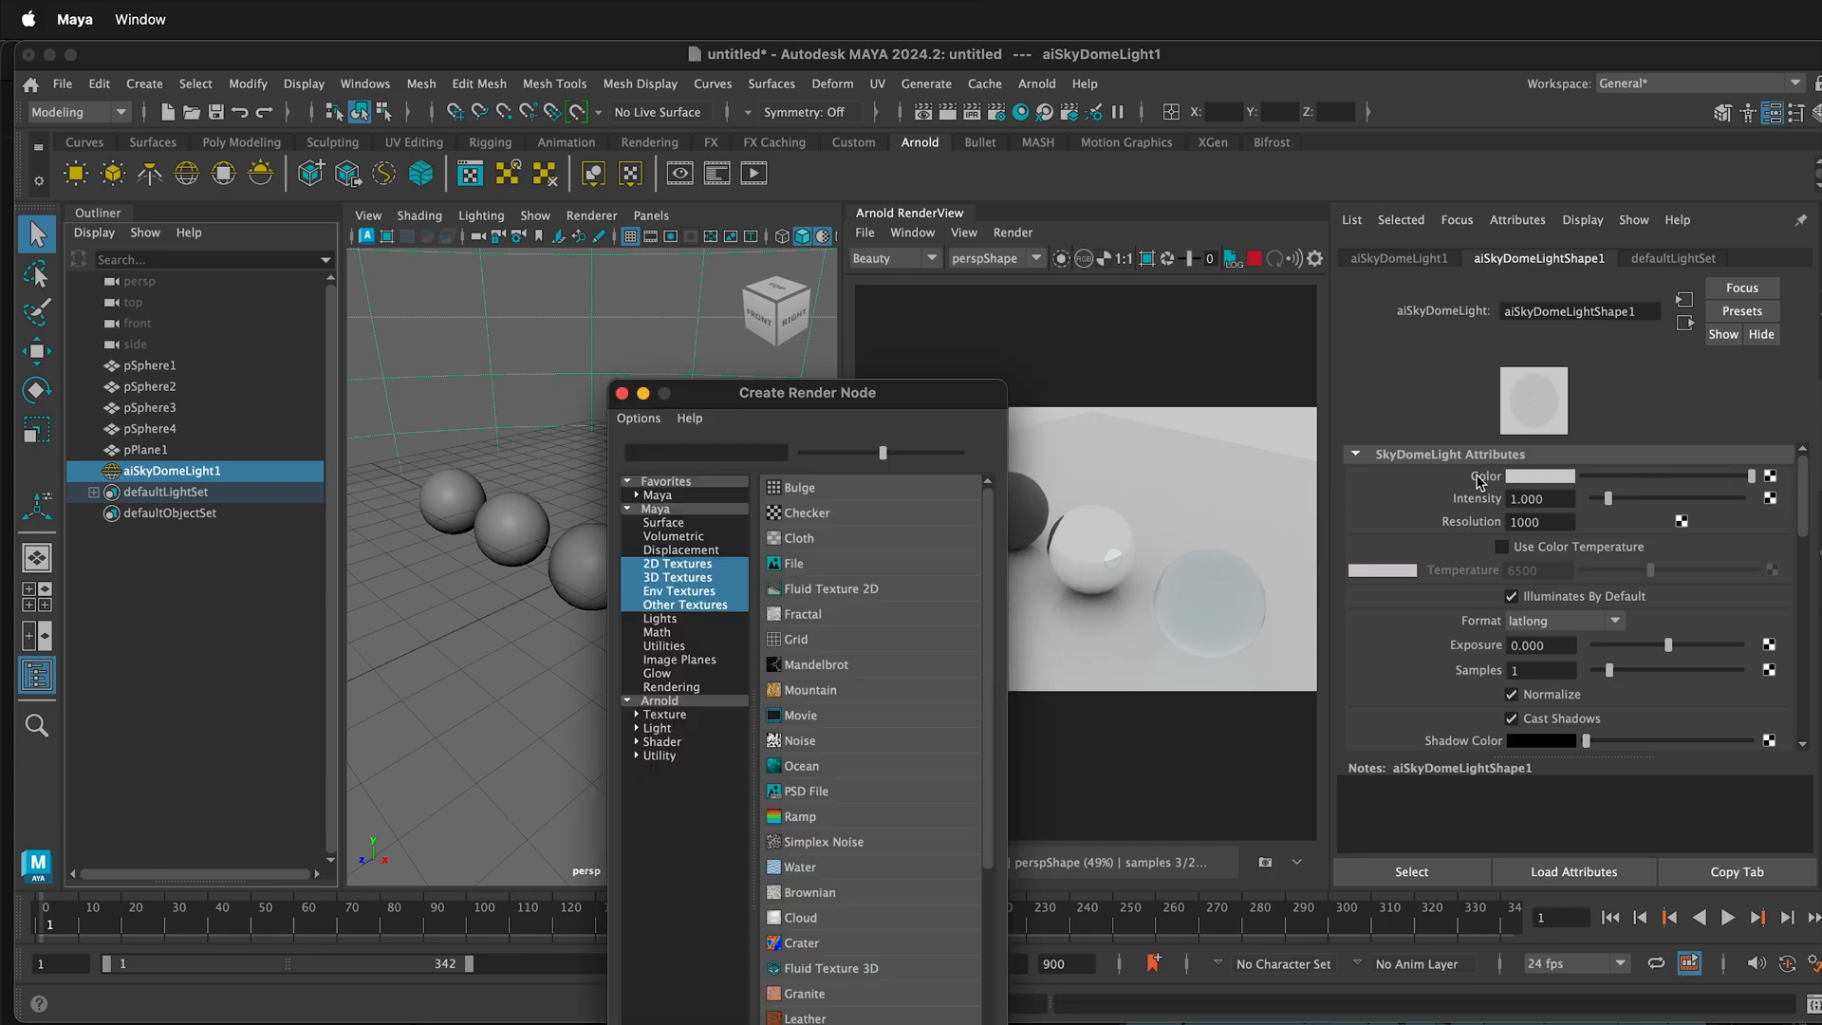
# Step: Map a File texture (file1) onto the skydome light's Color
pyautogui.click(795, 562)
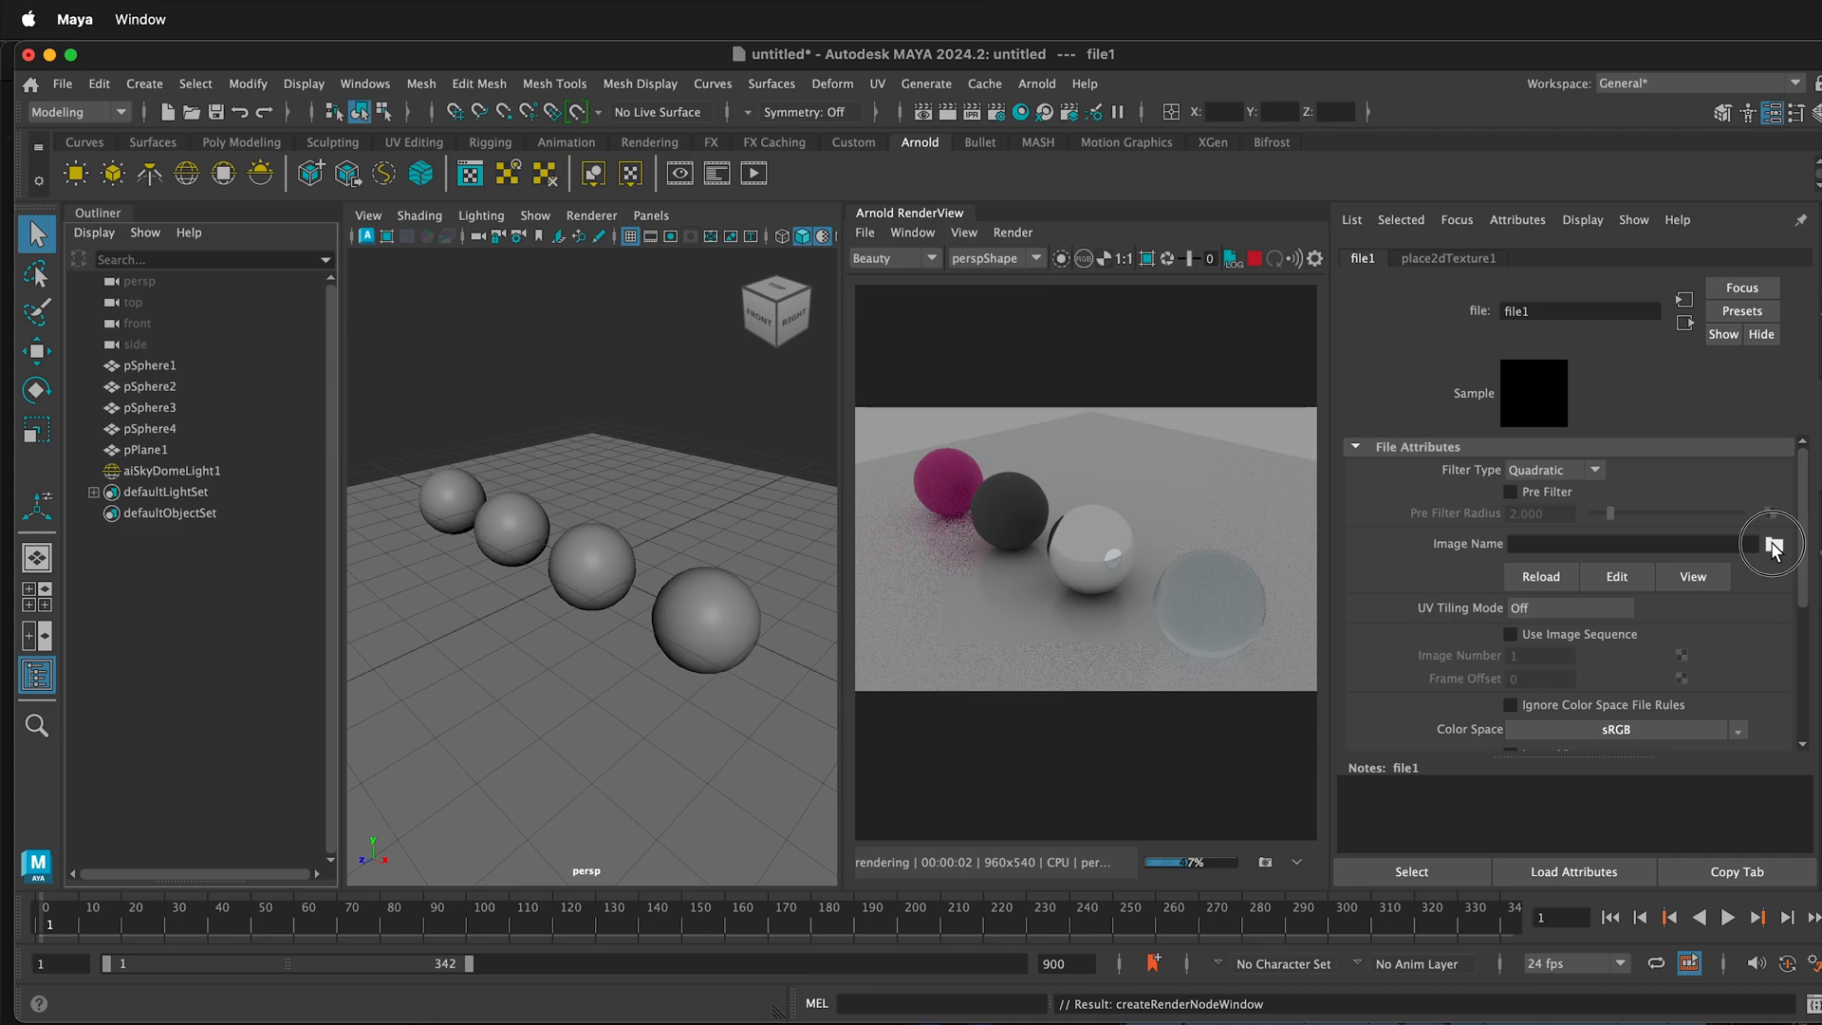
# Step: Load hanger_exterior_cloudy_2k.exr from sourceimages as the file texture's image
pyautogui.click(1773, 545)
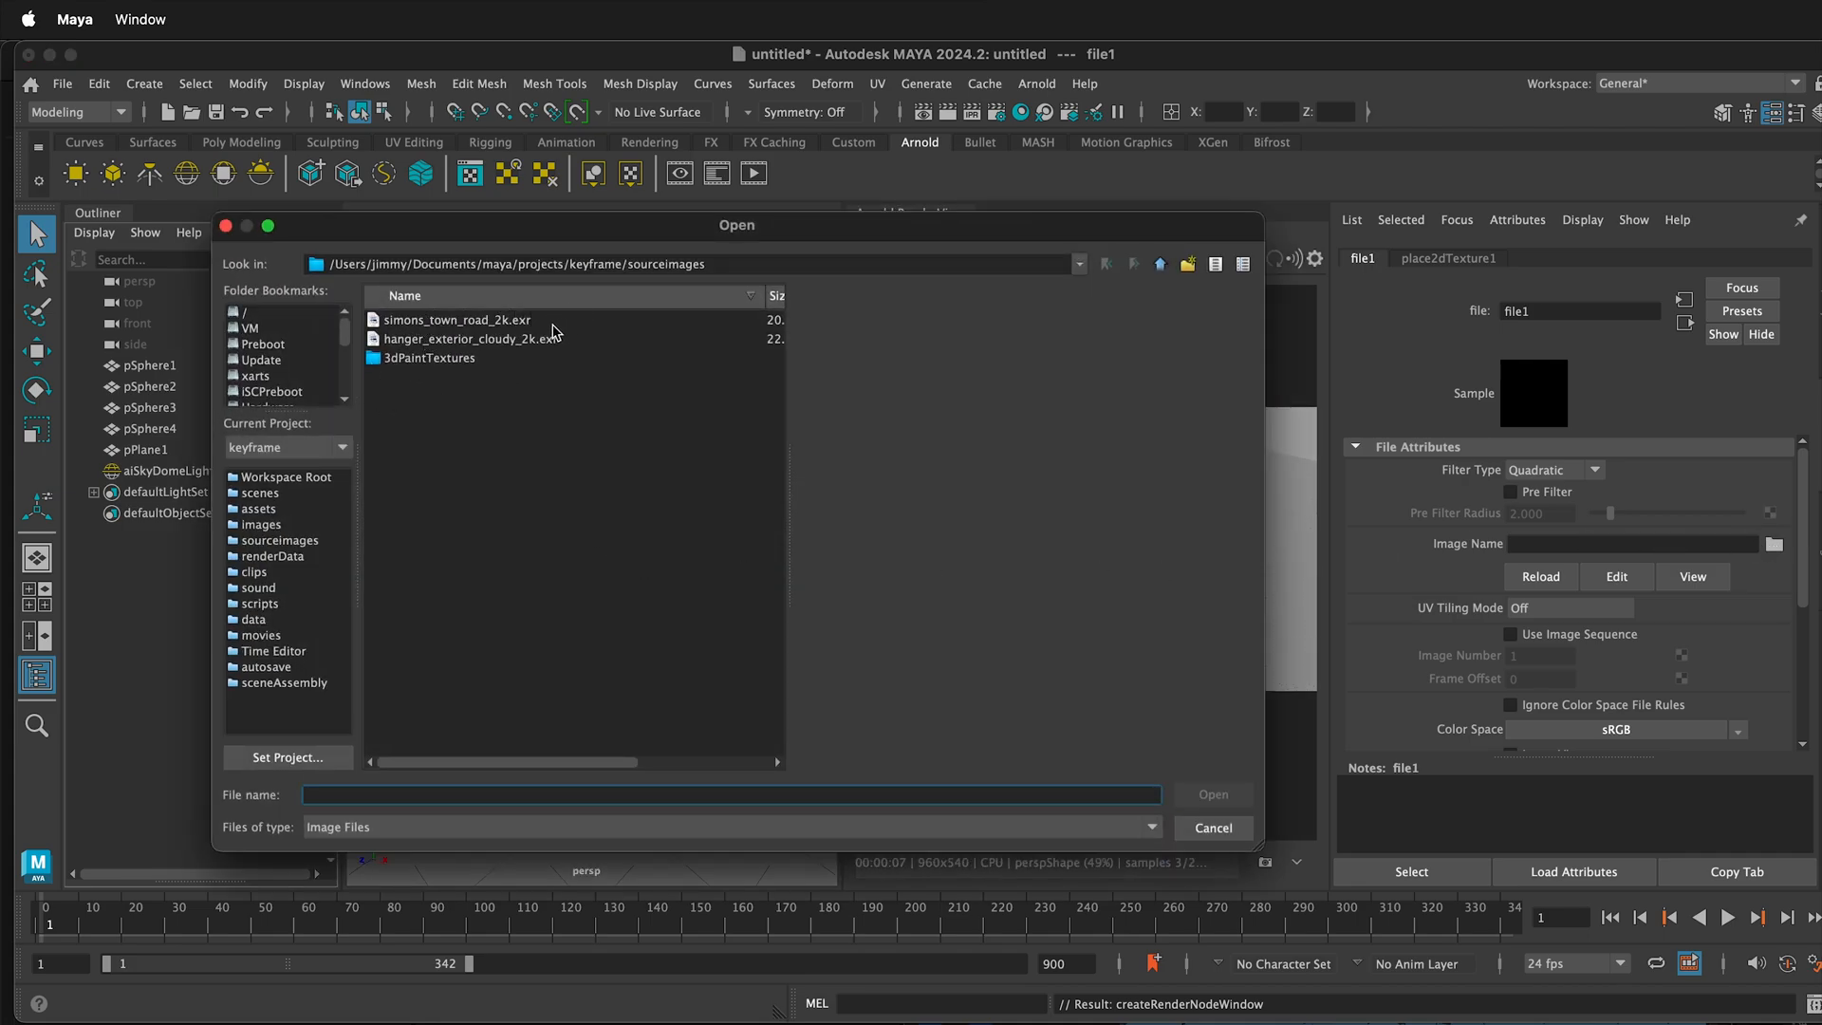
pyautogui.click(469, 337)
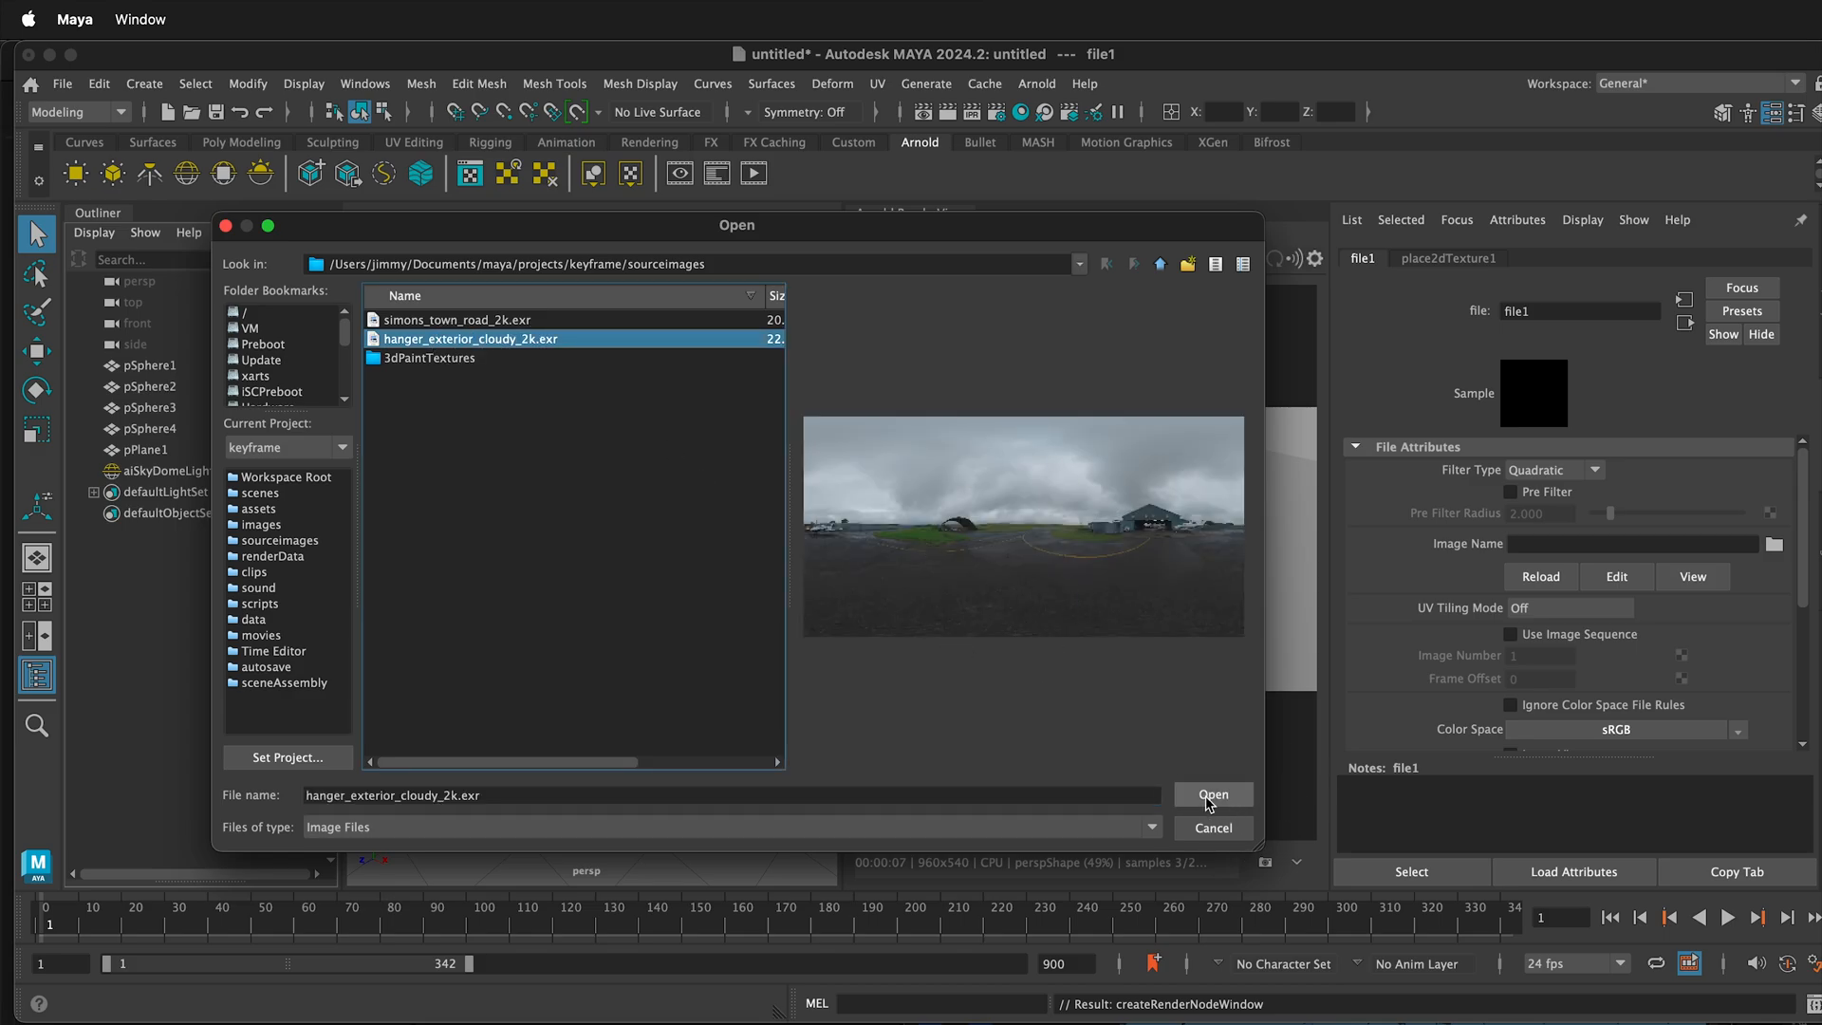
pyautogui.click(1212, 795)
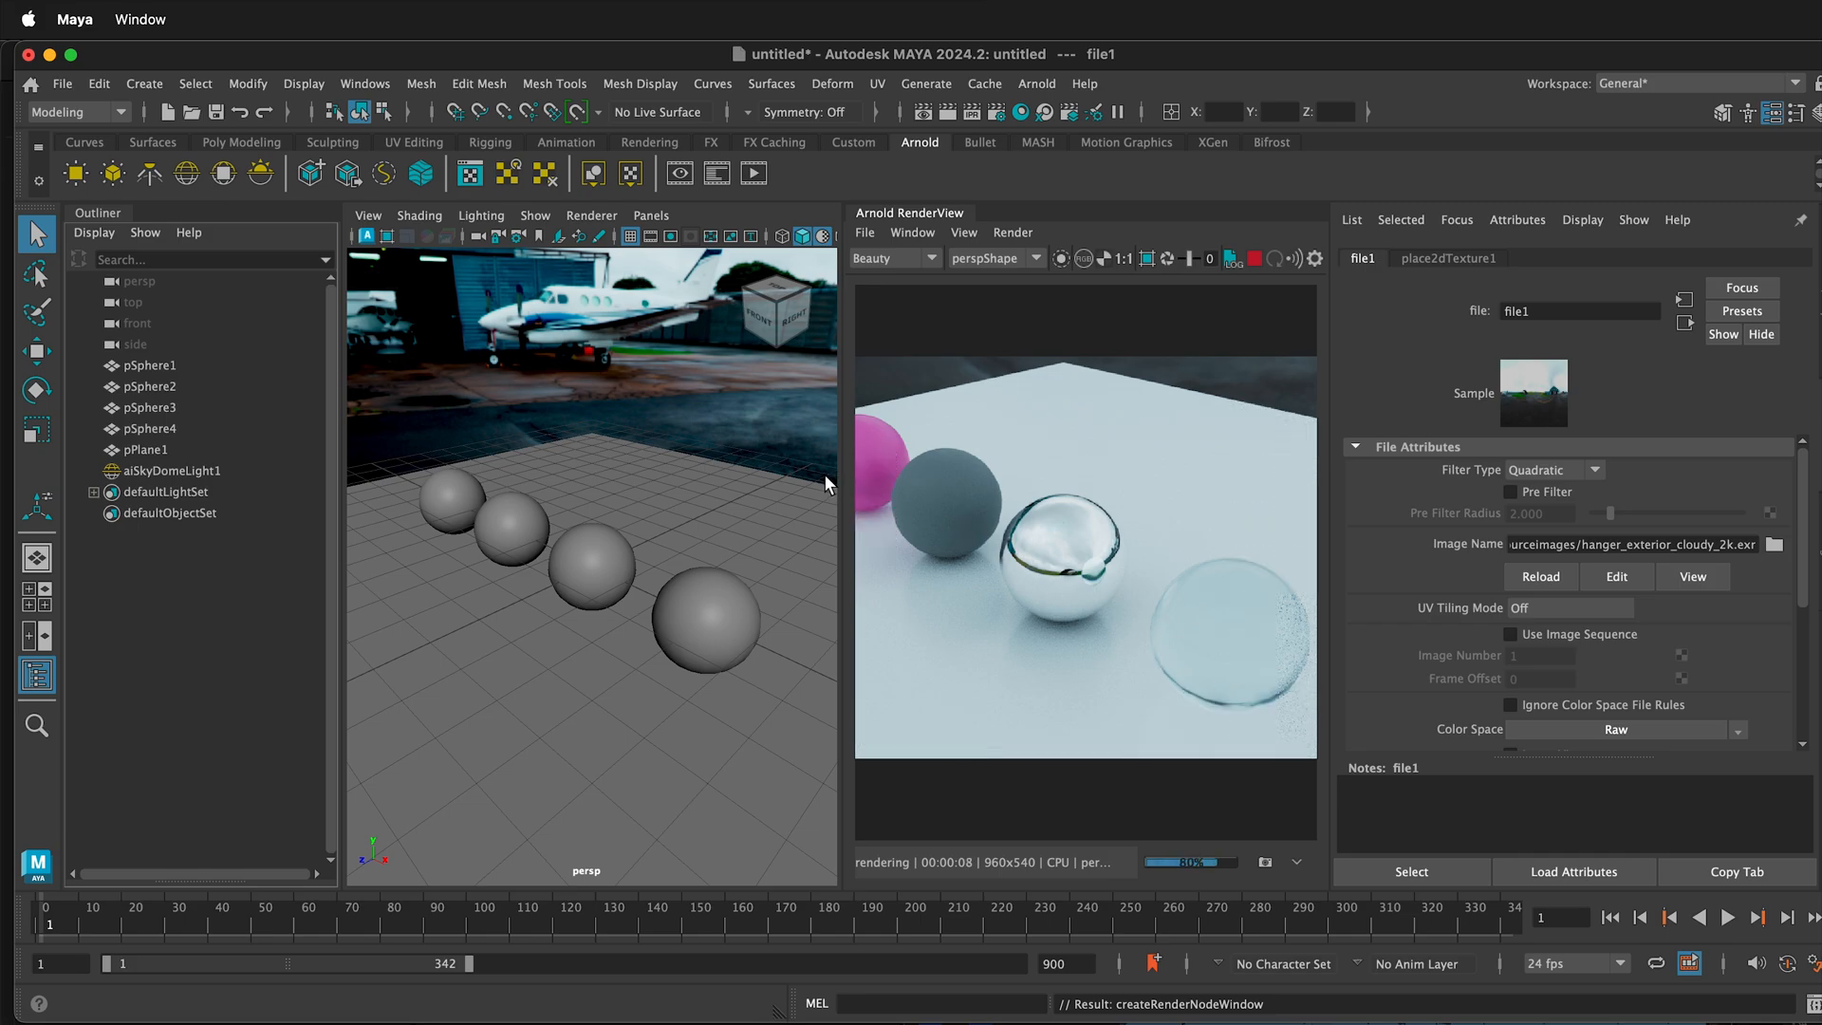
# Step: Reselect aiSkyDomeLight1 and raise its Samples to 2
pyautogui.click(172, 470)
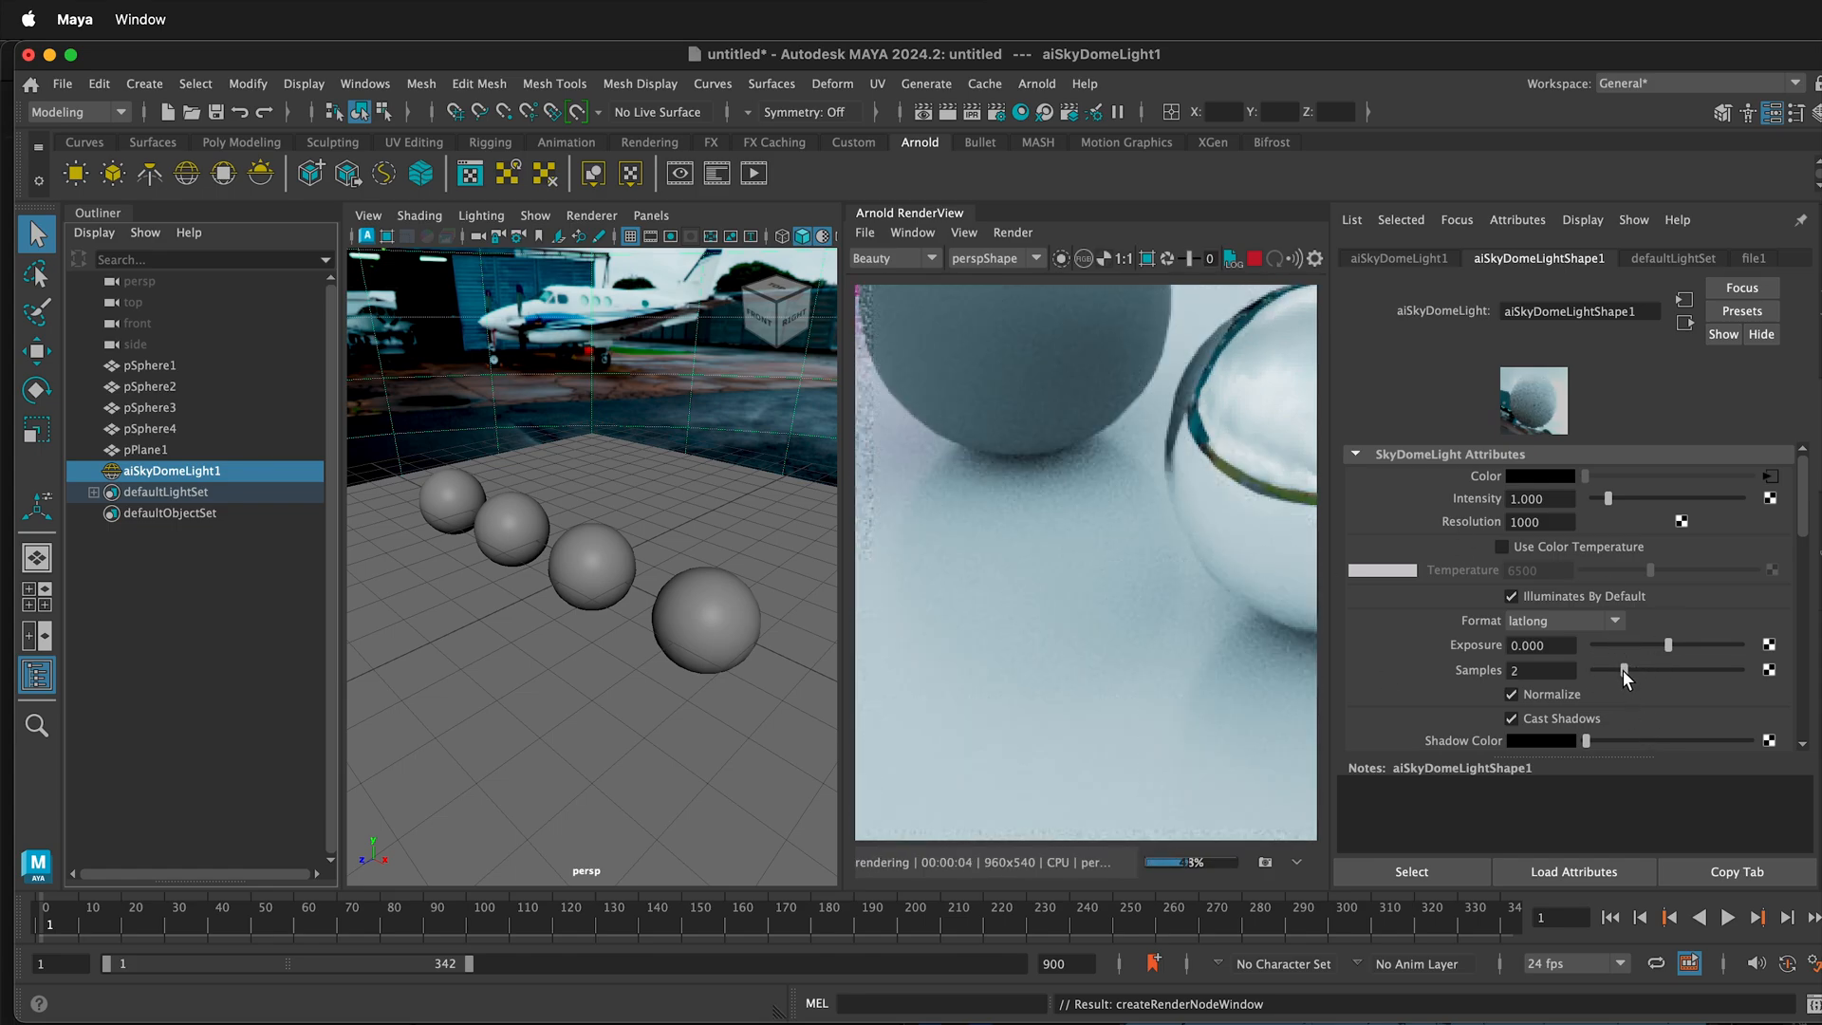
# Step: Lower the skydome light's Camera visibility below 1 (about 0.992)
pyautogui.scroll(-3)
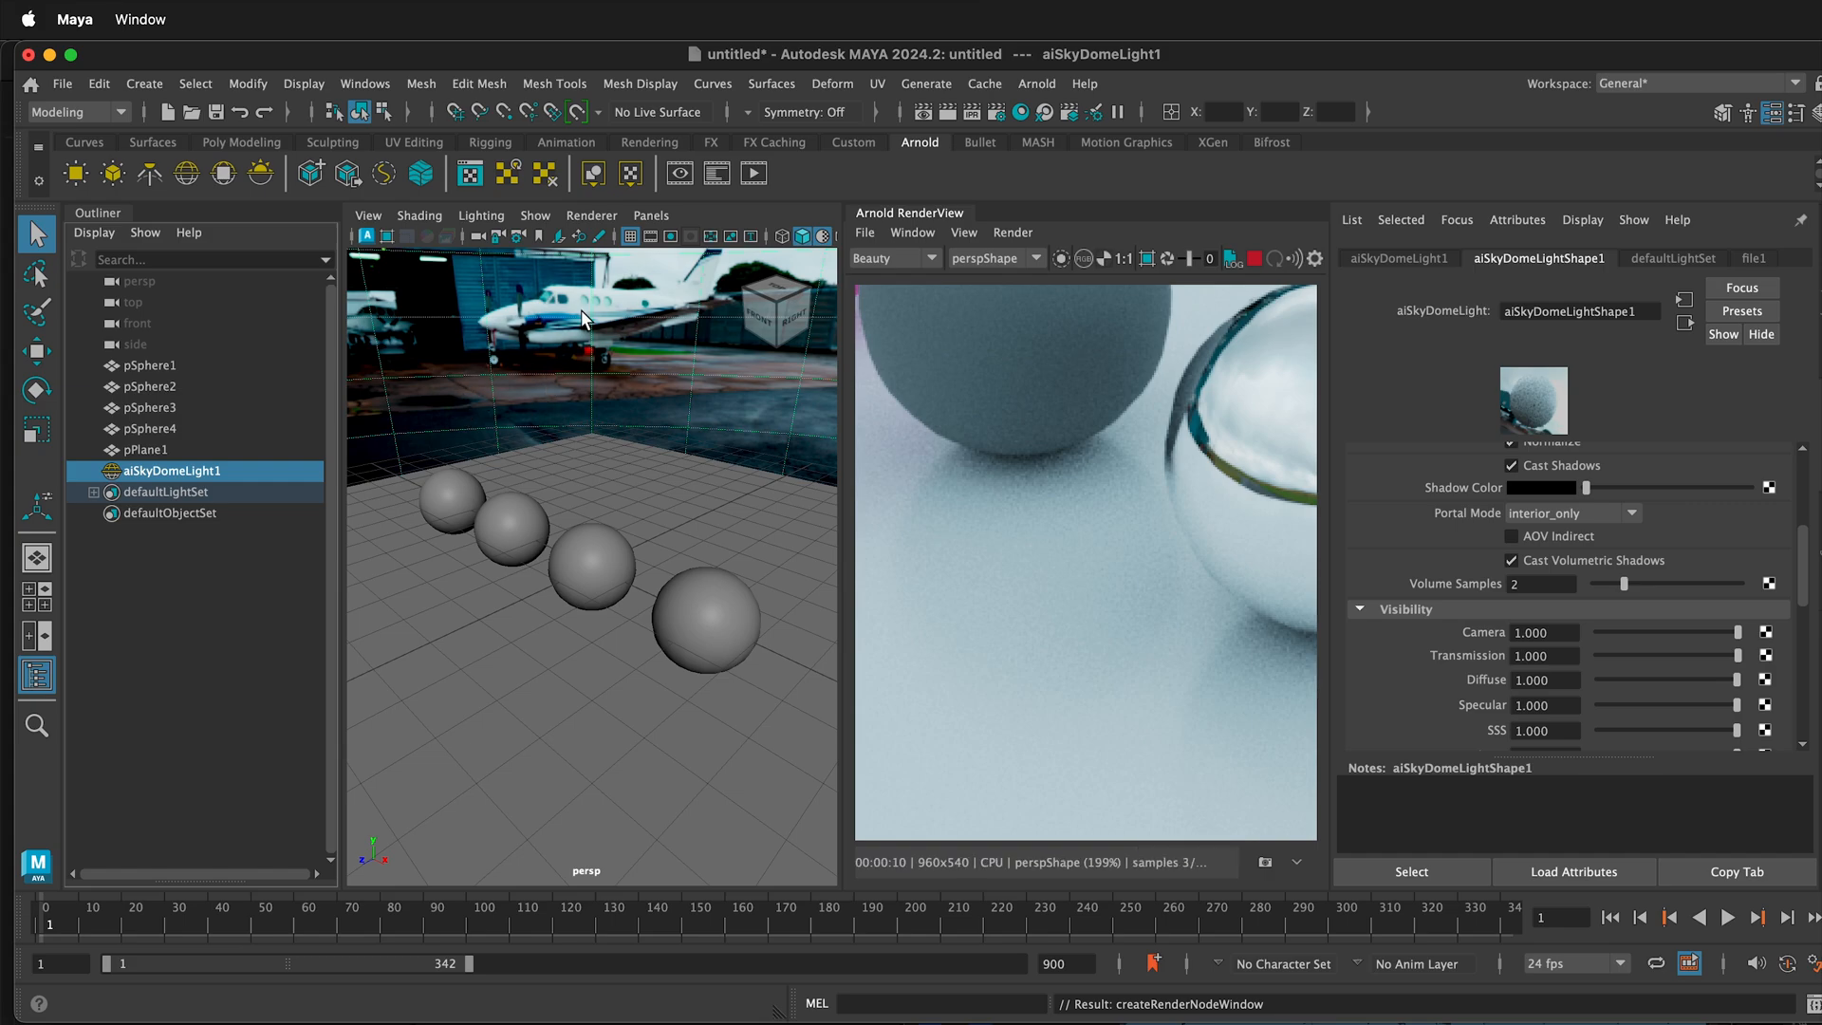
pyautogui.moveTo(1731, 632); pyautogui.dragTo(1581, 632)
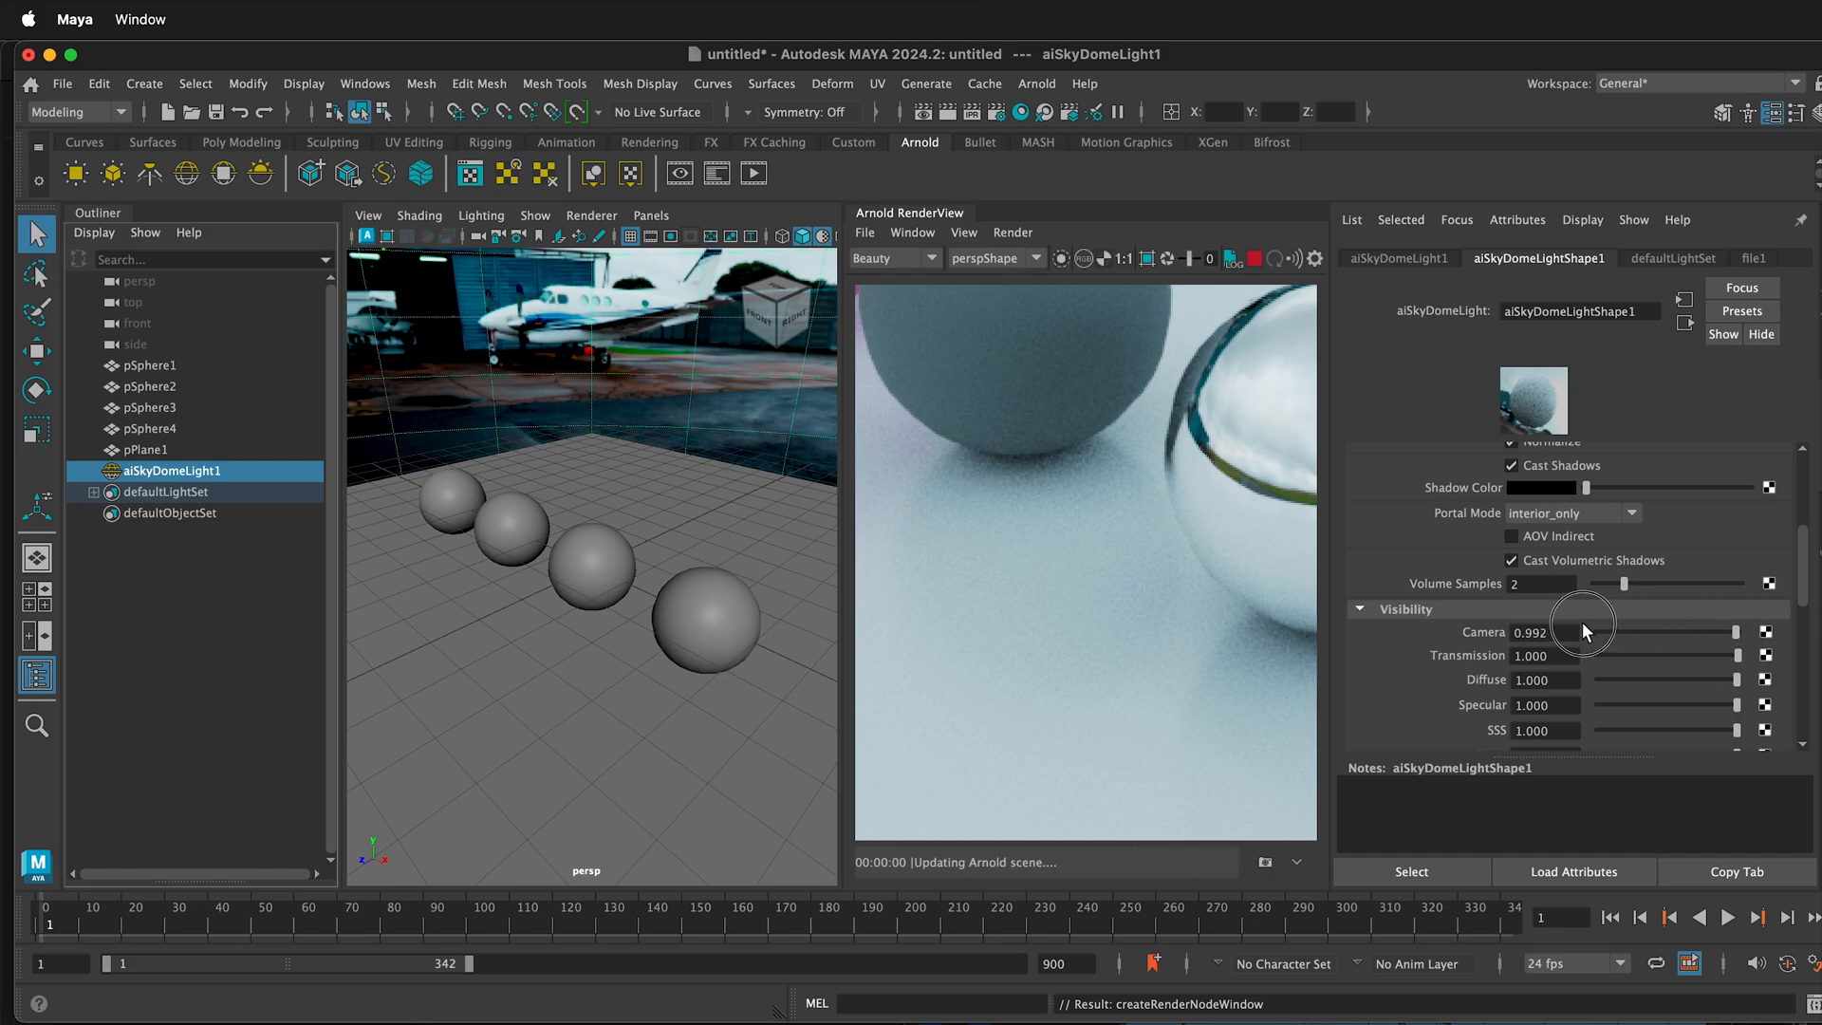